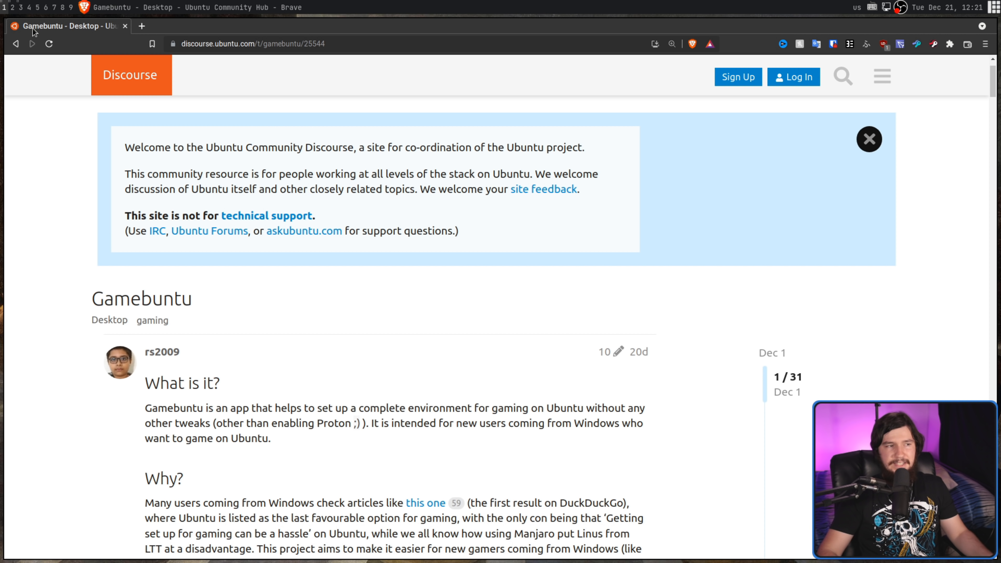
{"action": "mouse_move", "coordinate": [273, 132]}
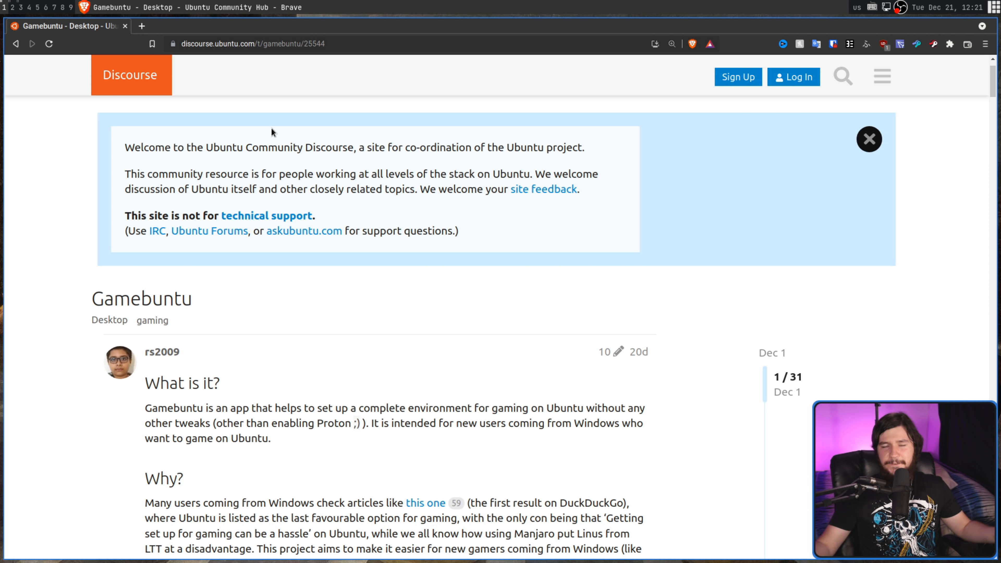
{"action": "mouse_move", "coordinate": [10, 10]}
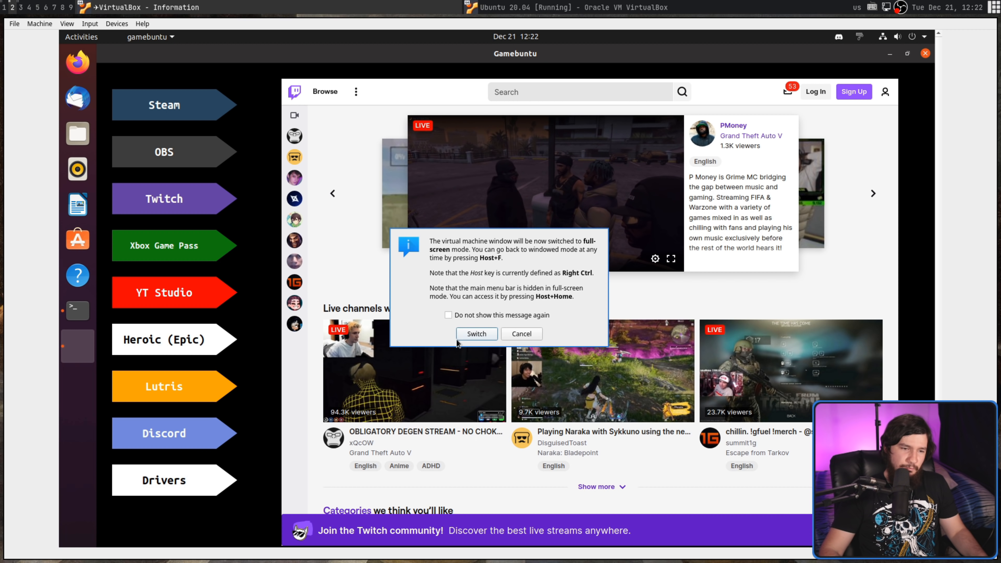
Switch the VM to full screen and load the YT Studio Google sign-in page in the launcher
{"action": "left_click", "coordinate": [476, 333]}
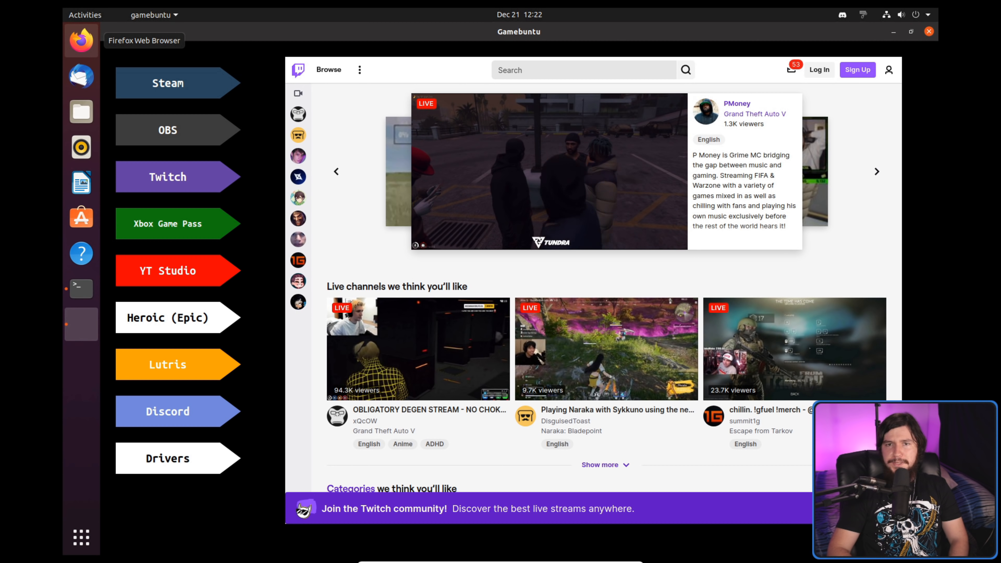
{"action": "mouse_move", "coordinate": [151, 62]}
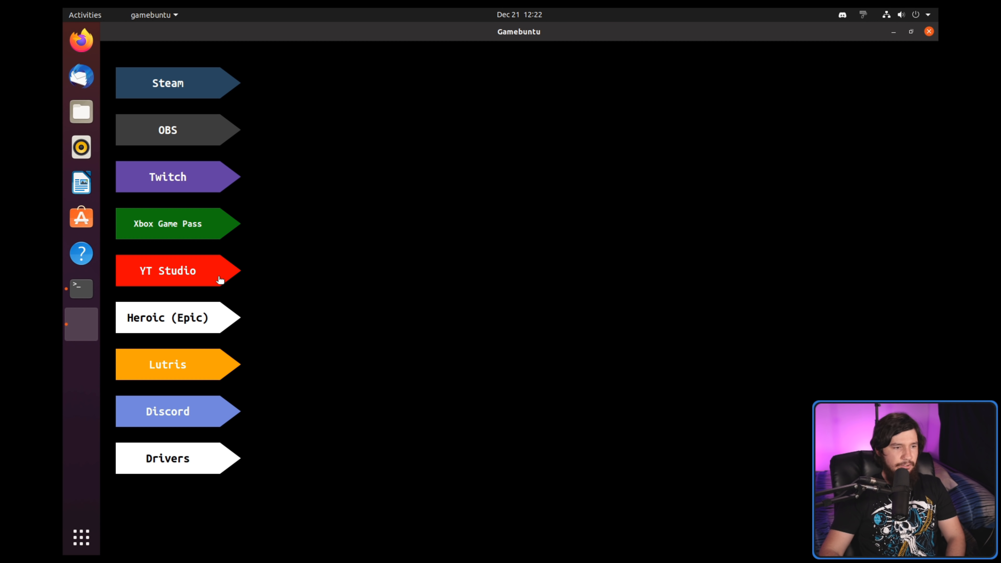
{"action": "left_click", "coordinate": [167, 270]}
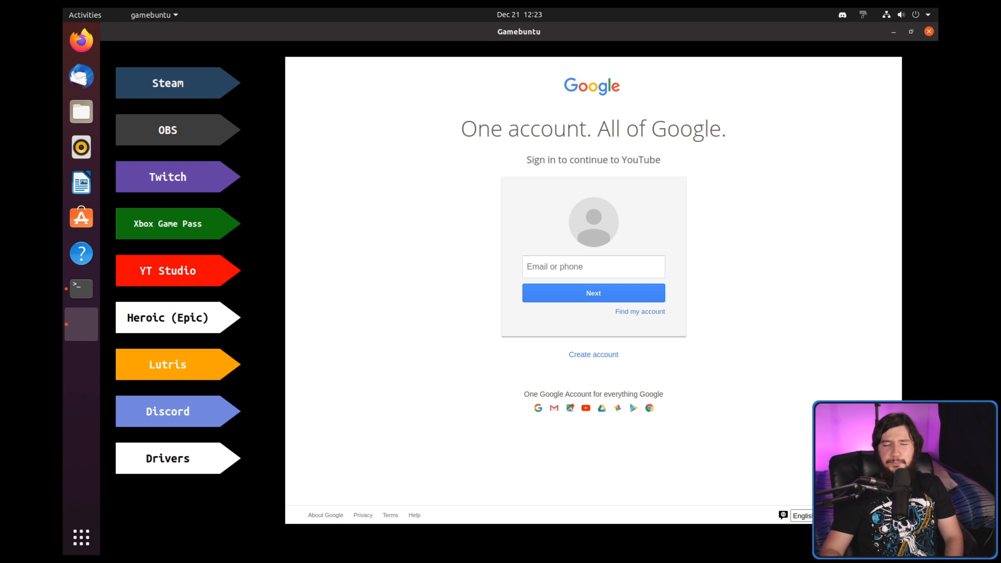
{"action": "mouse_move", "coordinate": [254, 85]}
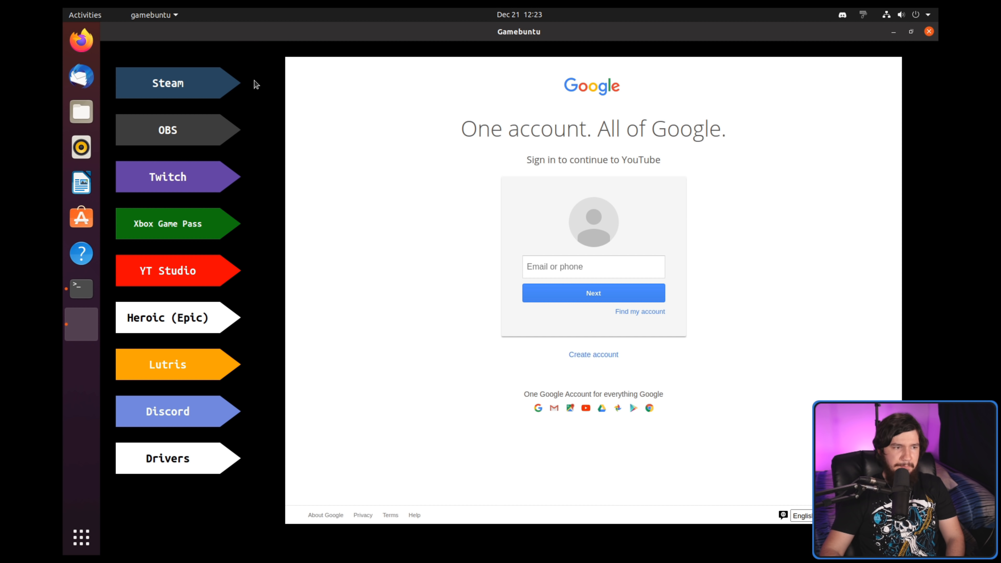
{"action": "mouse_move", "coordinate": [225, 77]}
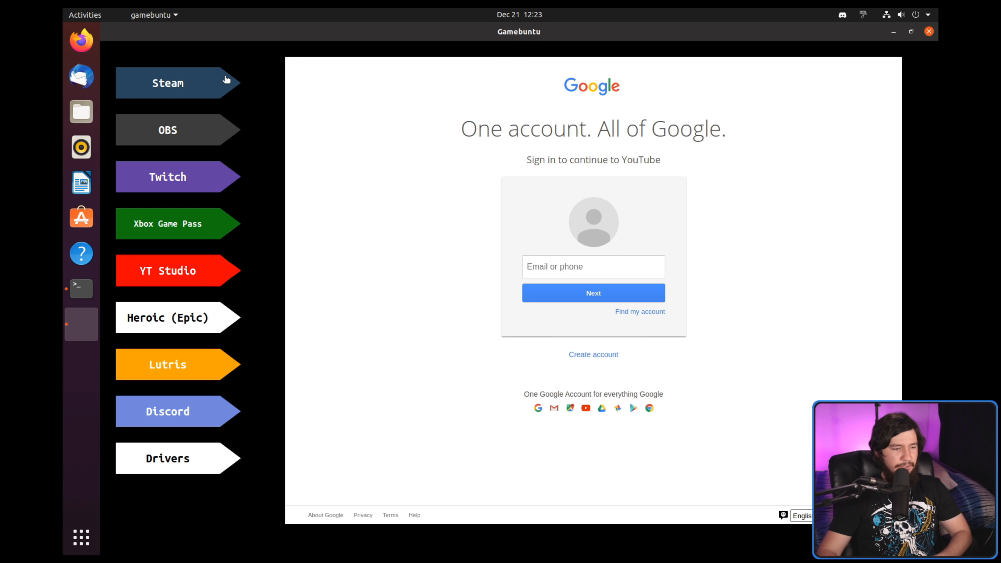
{"action": "mouse_move", "coordinate": [183, 106]}
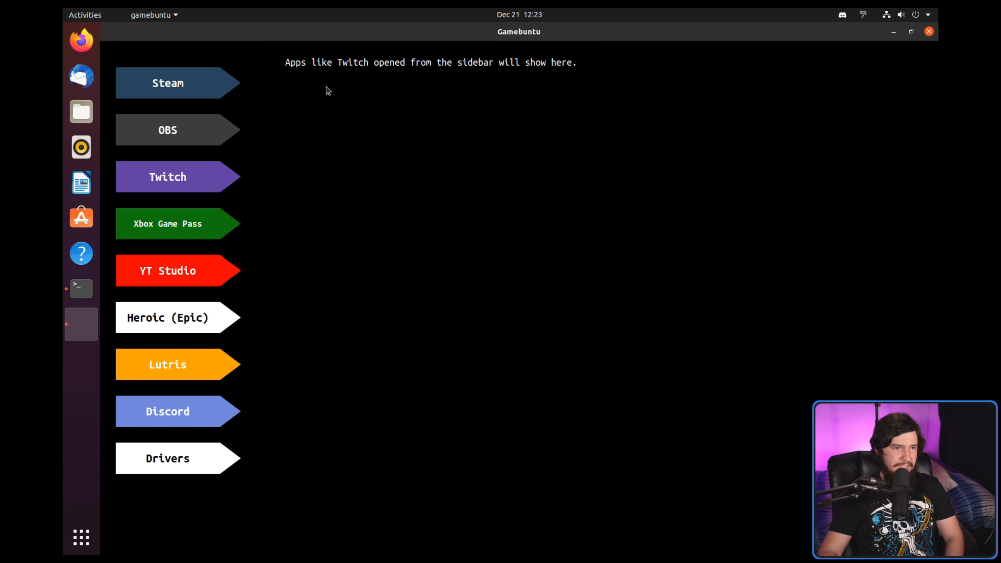
{"action": "mouse_move", "coordinate": [394, 119]}
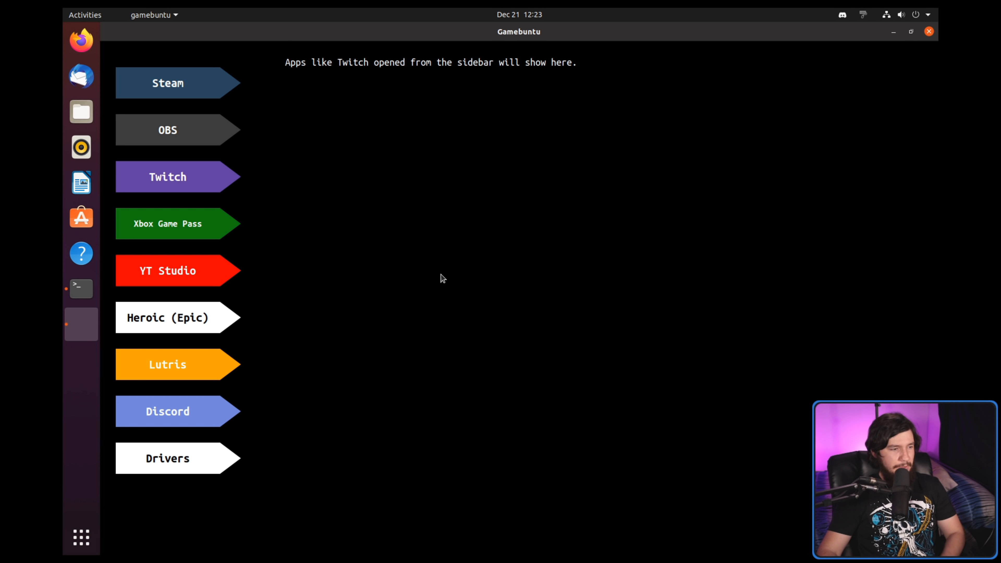
{"action": "mouse_move", "coordinate": [652, 227]}
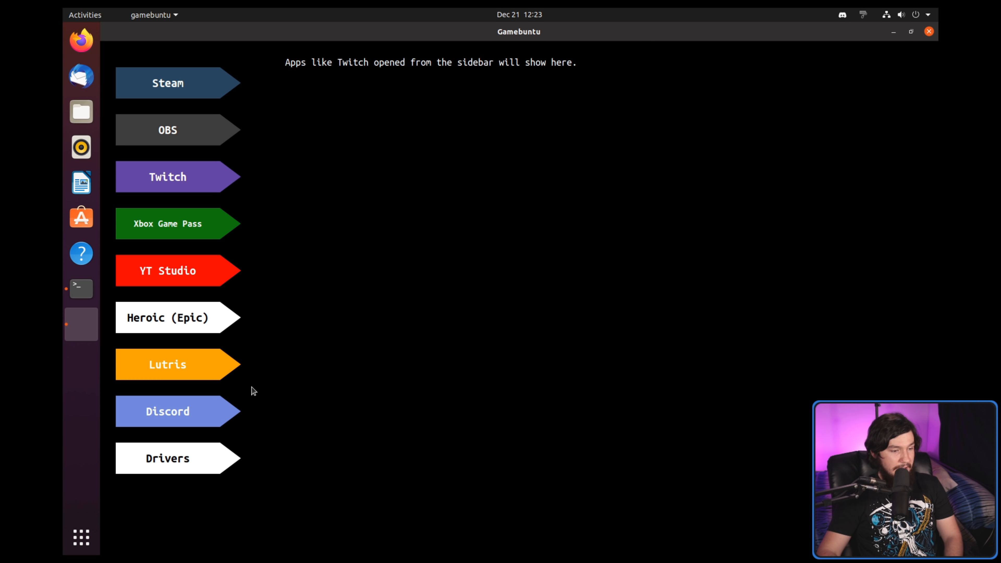
{"action": "mouse_move", "coordinate": [265, 260]}
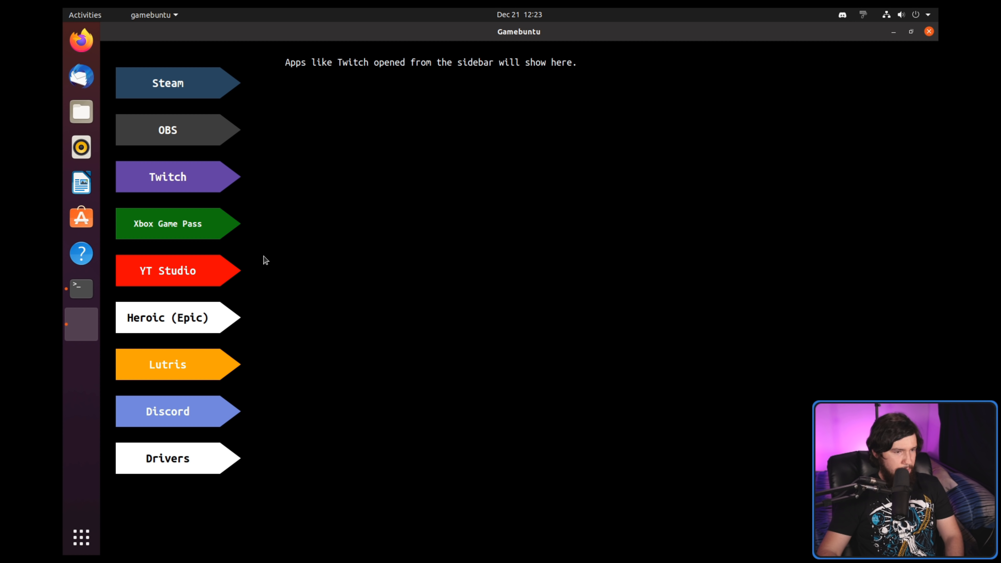
Launch Discord, Lutris and Steam from the Gamebuntu sidebar
{"action": "left_click", "coordinate": [168, 412]}
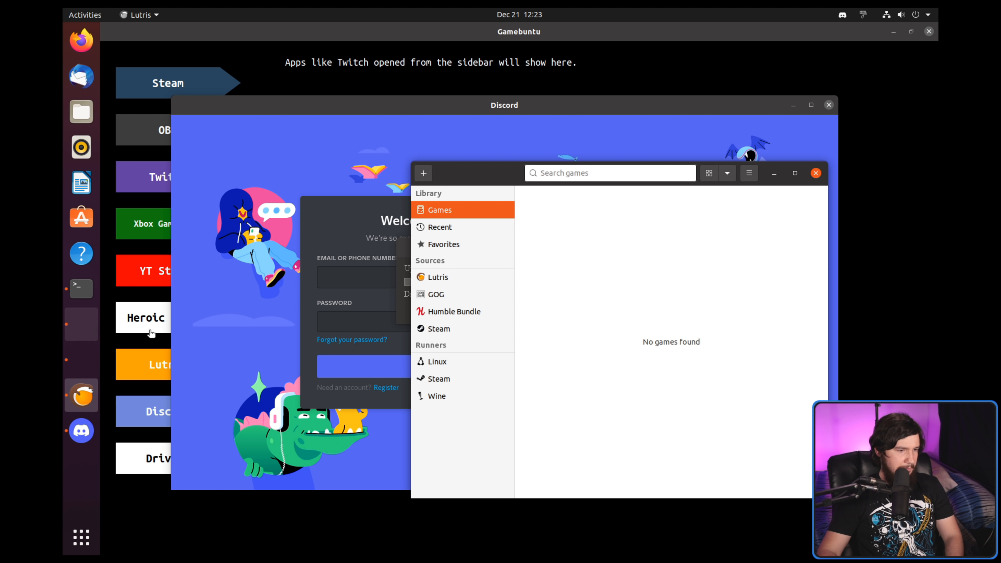
{"action": "mouse_move", "coordinate": [763, 222]}
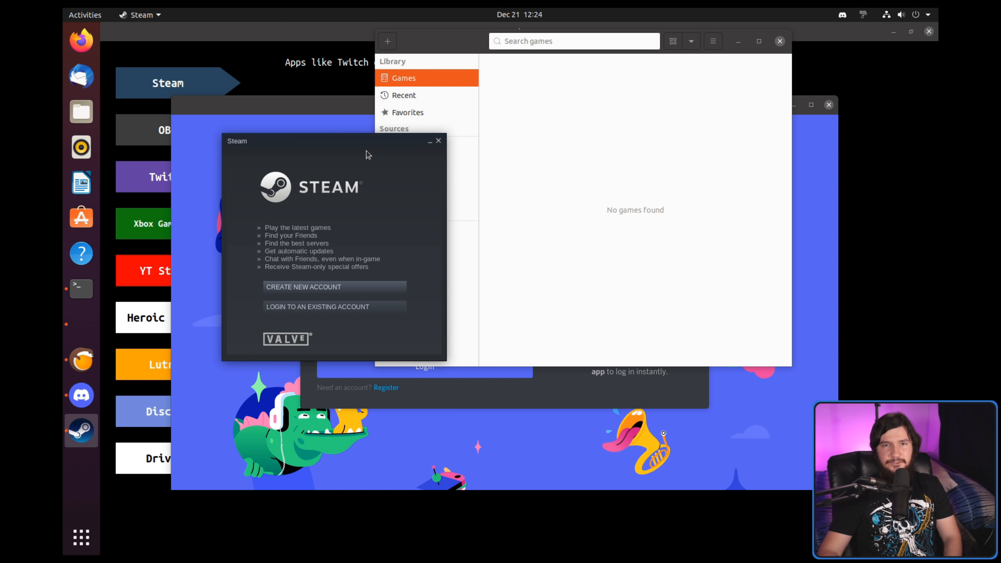
{"action": "mouse_move", "coordinate": [320, 291]}
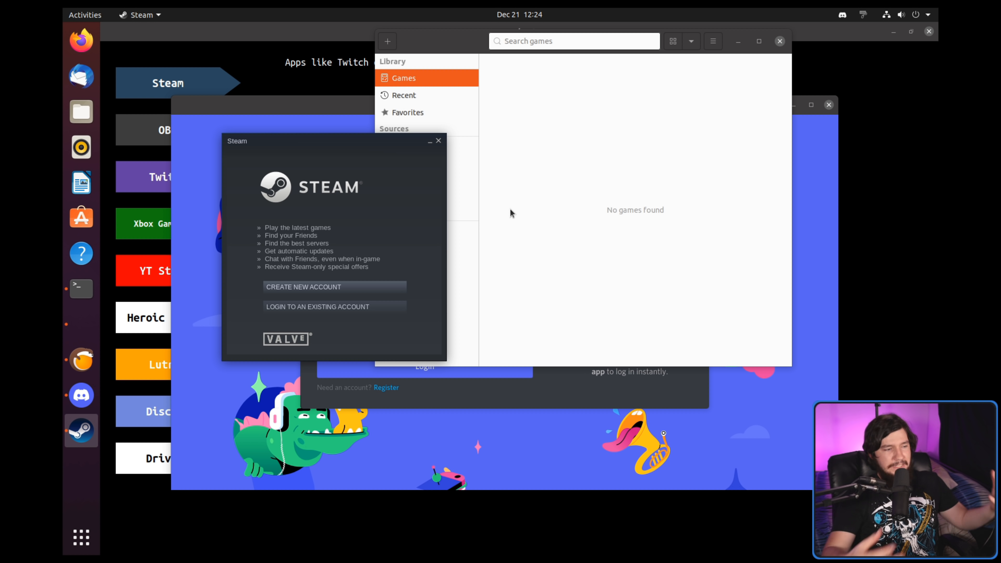
{"action": "mouse_move", "coordinate": [250, 56]}
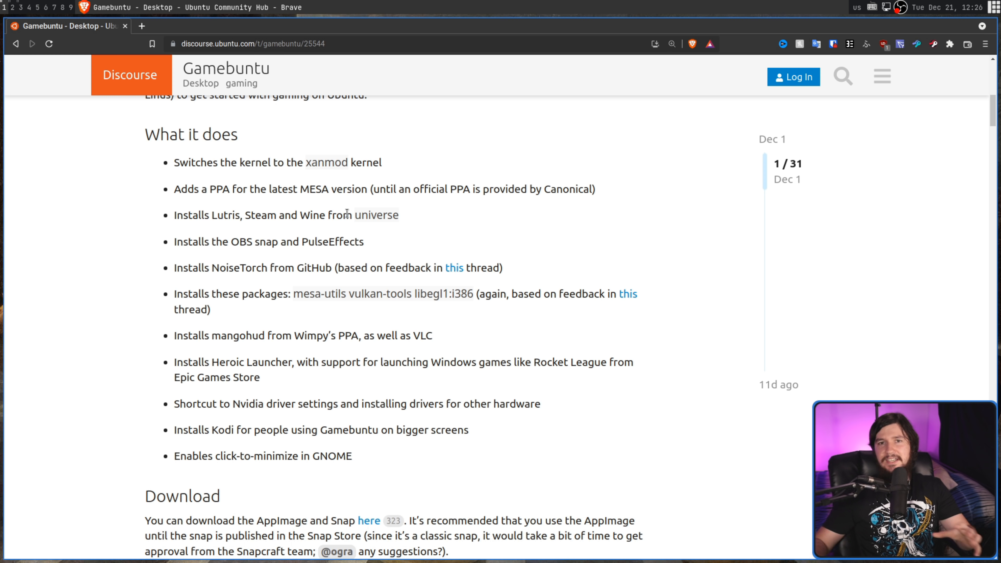
{"action": "mouse_move", "coordinate": [421, 69]}
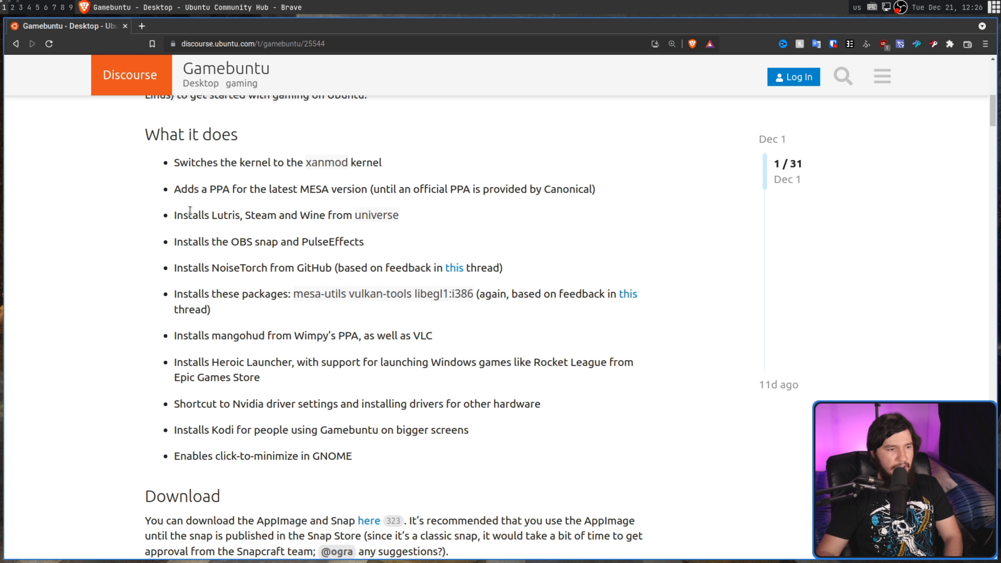
{"action": "mouse_move", "coordinate": [281, 211]}
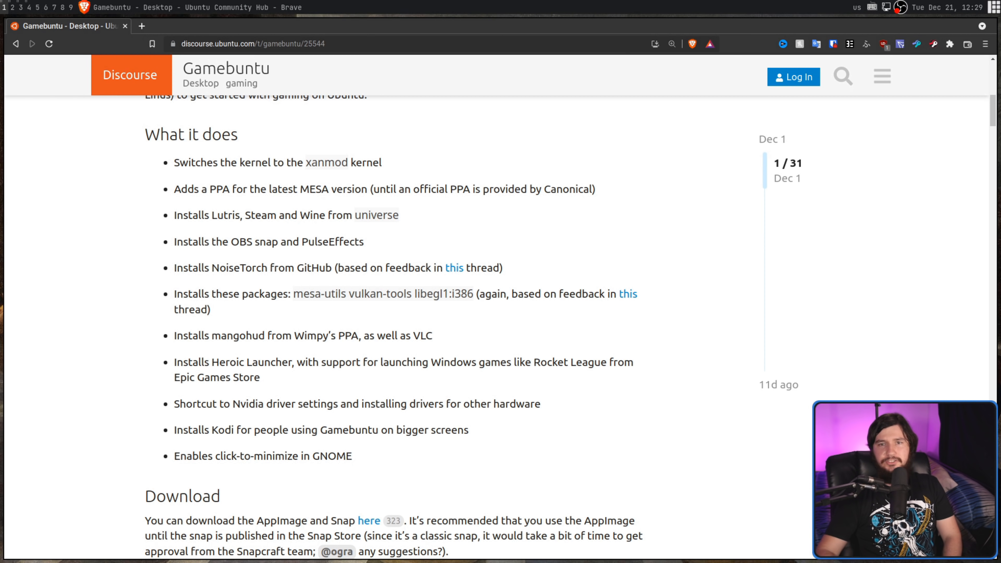
{"action": "mouse_move", "coordinate": [324, 227]}
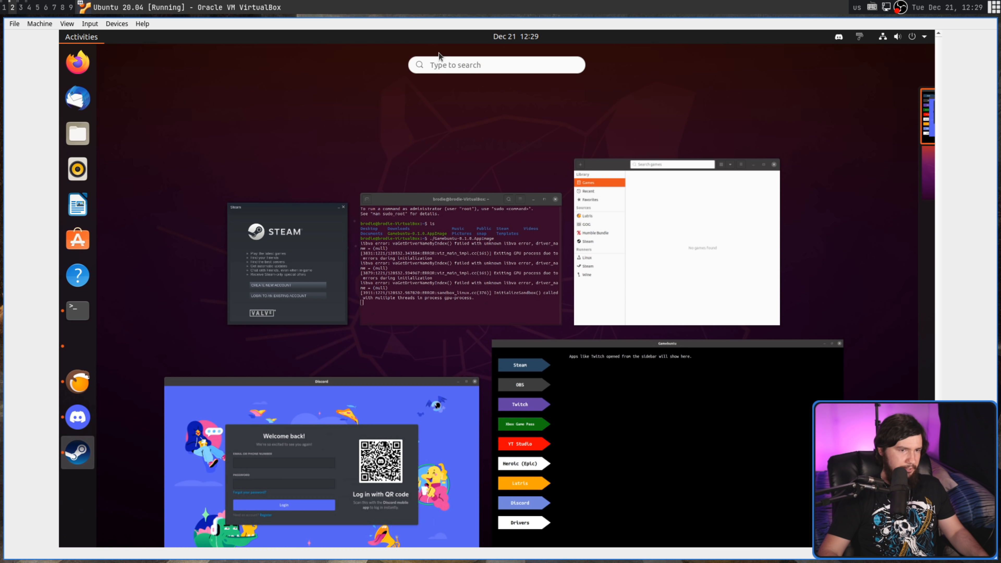
Search the Activities overview for 'pulse' to find PulseEffects
{"action": "type", "text": "pulse"}
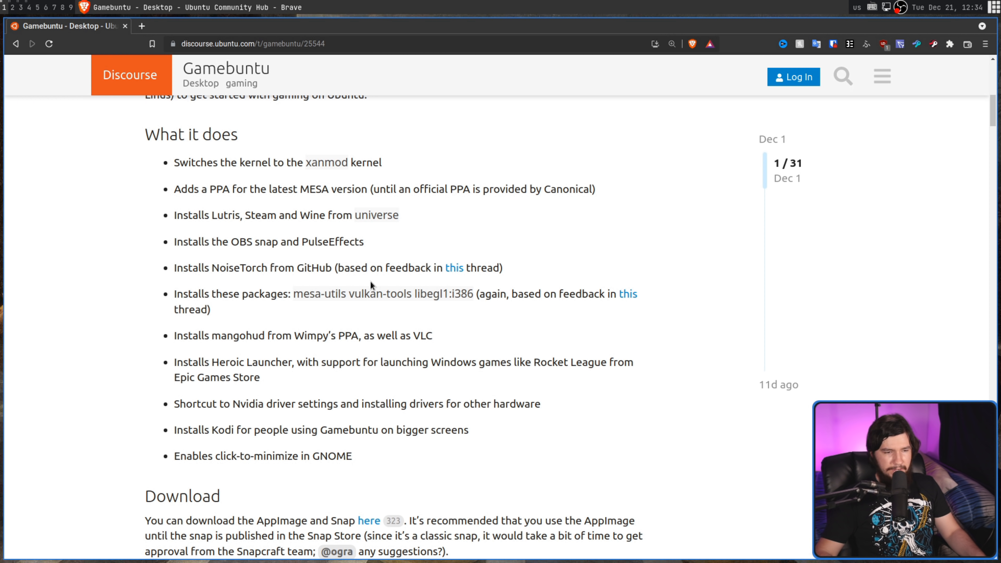
{"action": "mouse_move", "coordinate": [444, 298]}
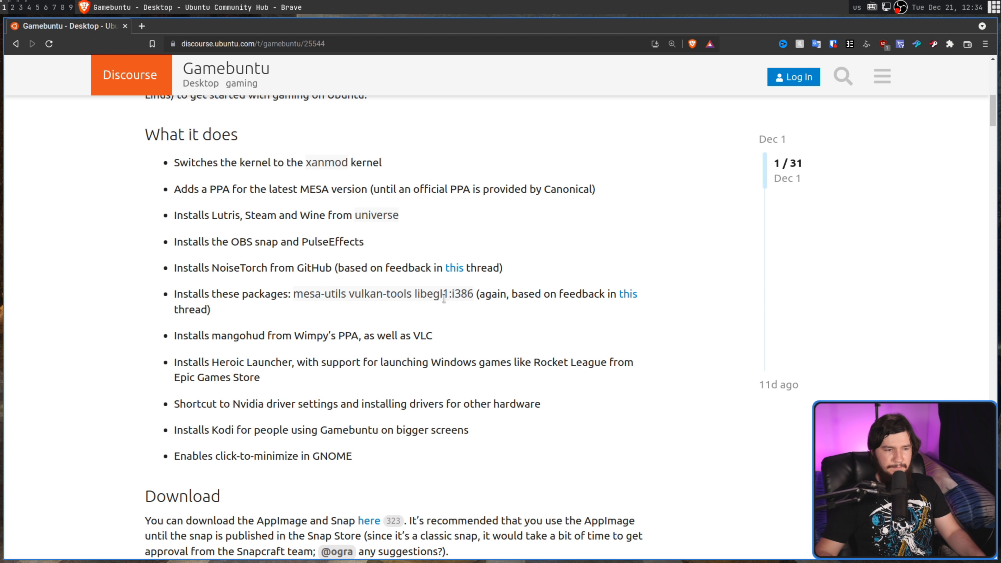
{"action": "mouse_move", "coordinate": [339, 316]}
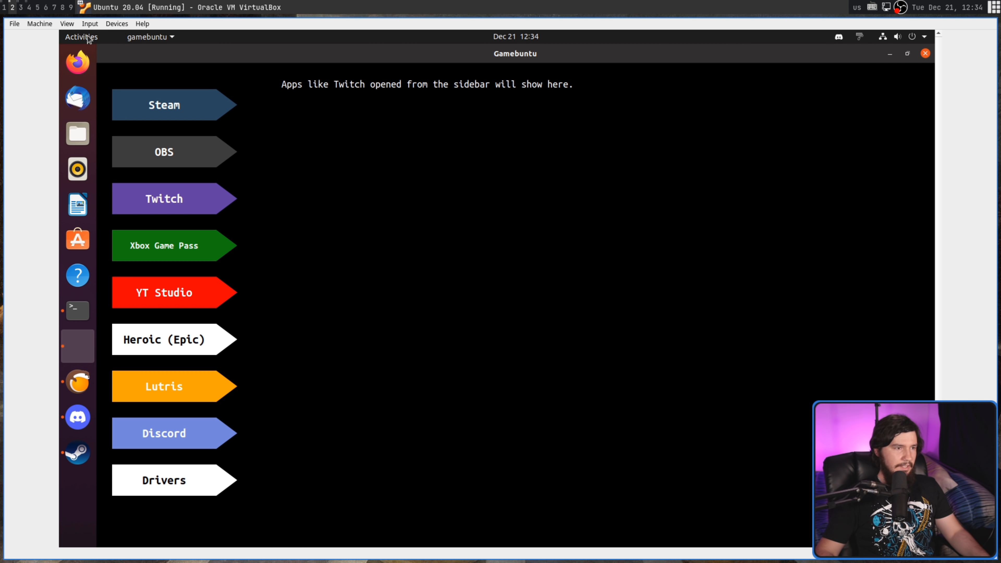
Search Activities for 'vlc', then show Gamebuntu's Drivers settings
{"action": "type", "text": "vlc"}
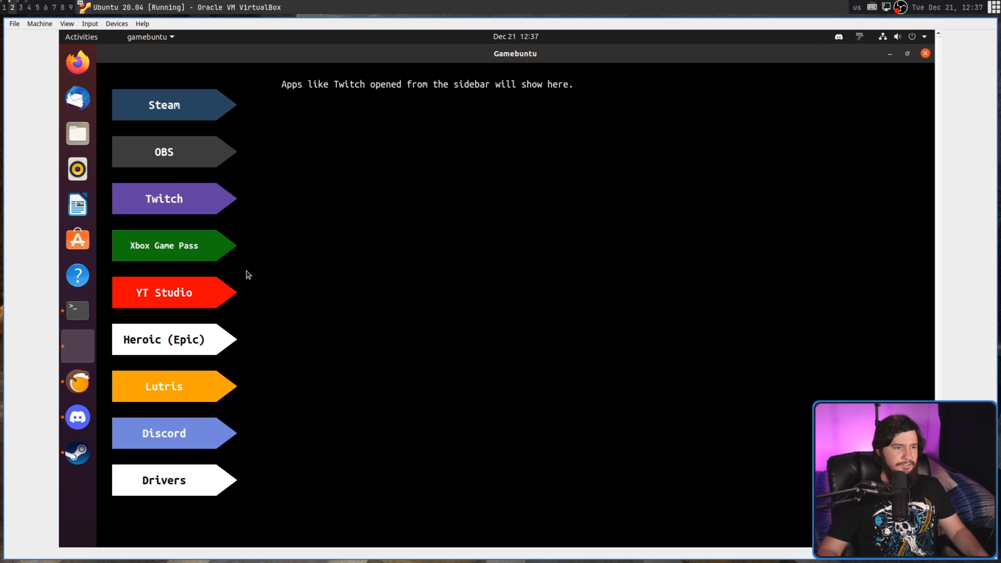
{"action": "mouse_move", "coordinate": [181, 484]}
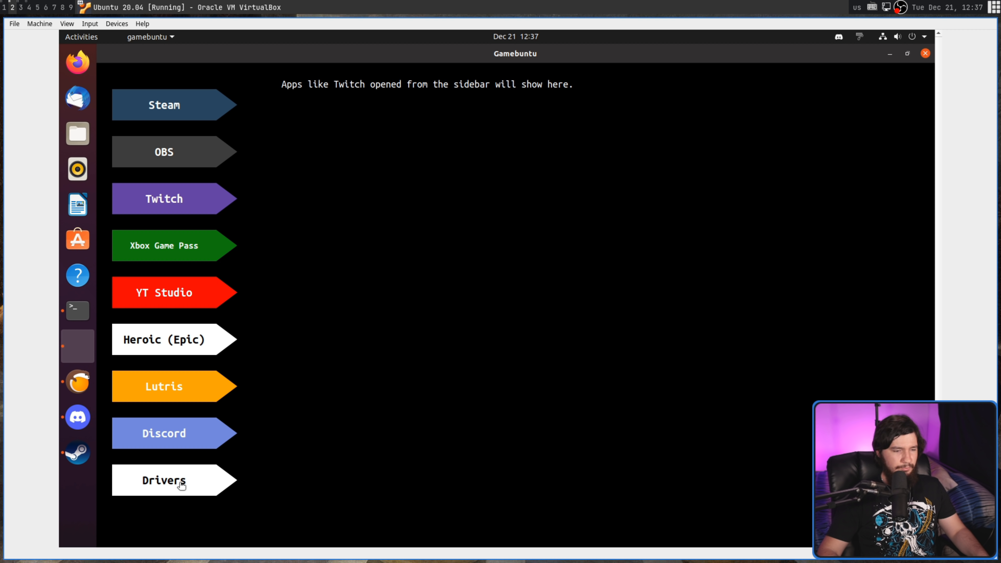
{"action": "mouse_move", "coordinate": [228, 474]}
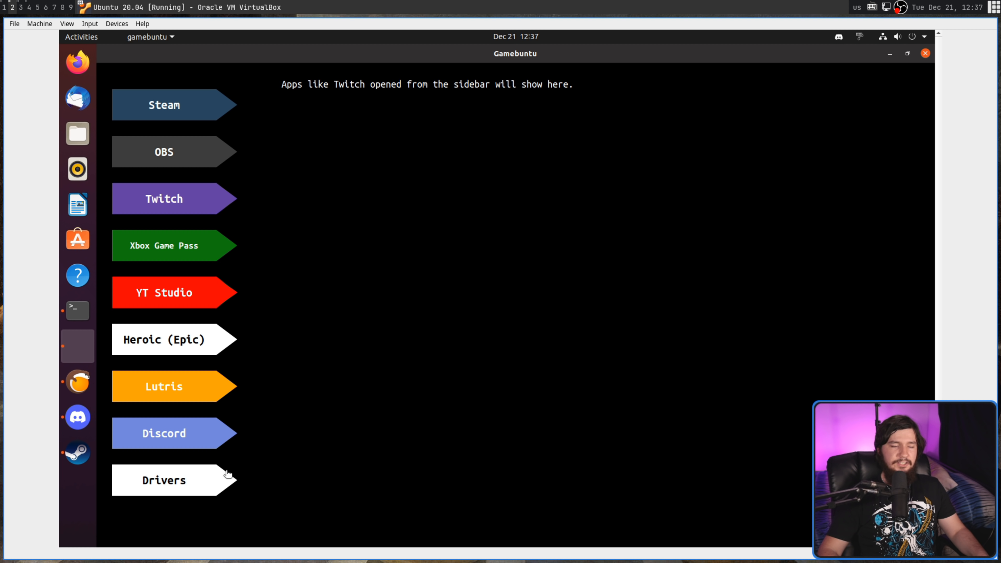
{"action": "left_click", "coordinate": [164, 480]}
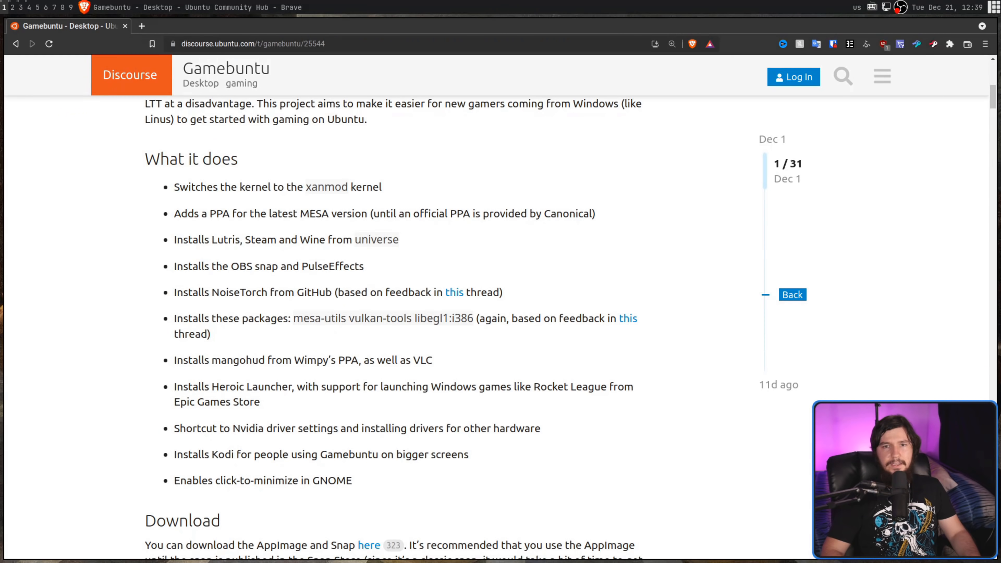
{"action": "mouse_move", "coordinate": [438, 478]}
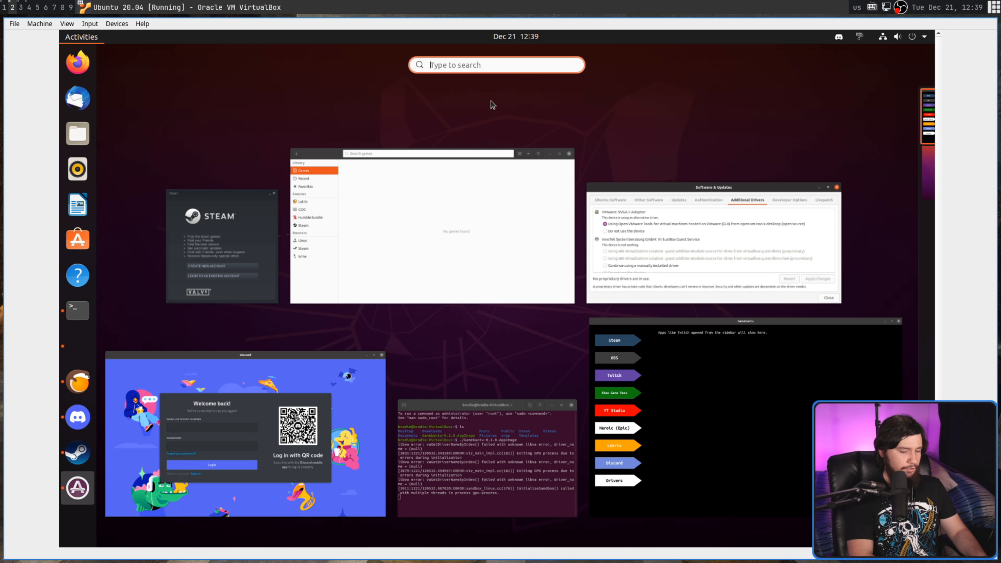
{"action": "type", "text": "noise"}
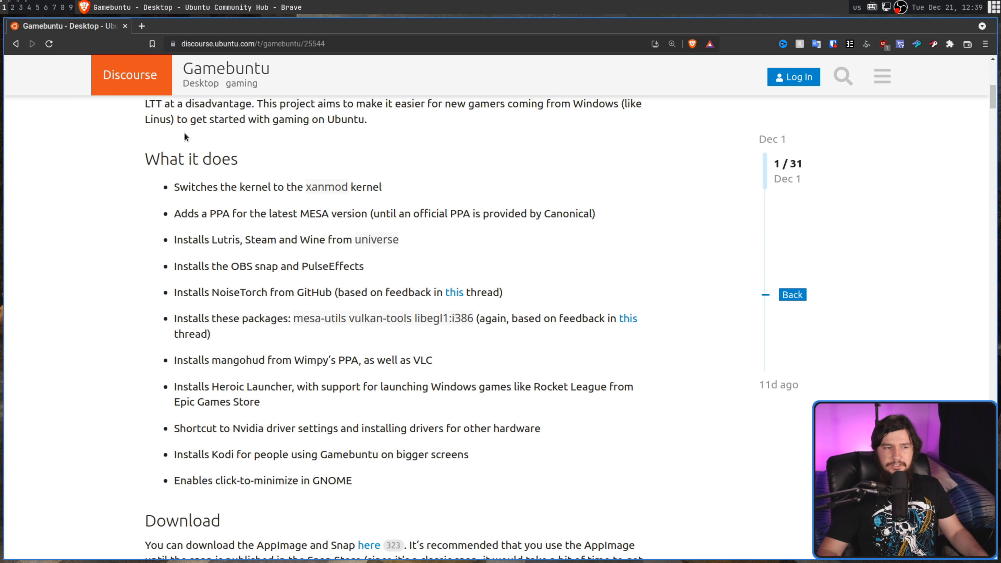
{"action": "mouse_move", "coordinate": [245, 177]}
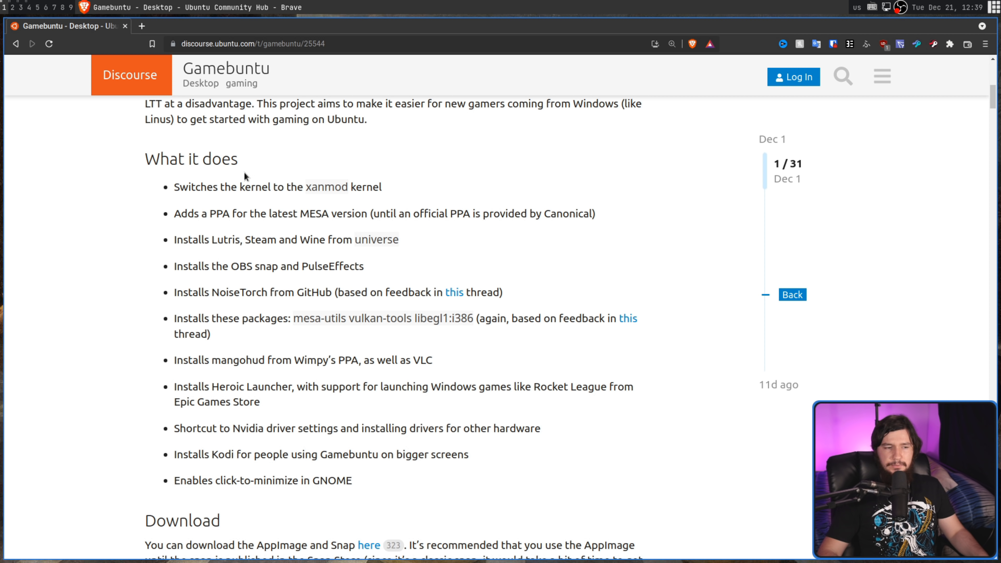
{"action": "mouse_move", "coordinate": [574, 364]}
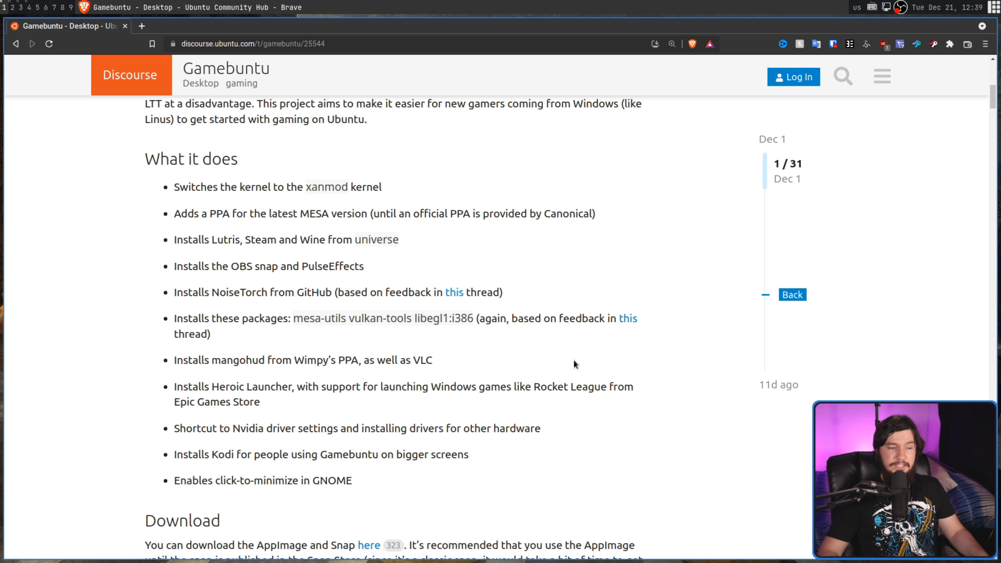
{"action": "mouse_move", "coordinate": [598, 357]}
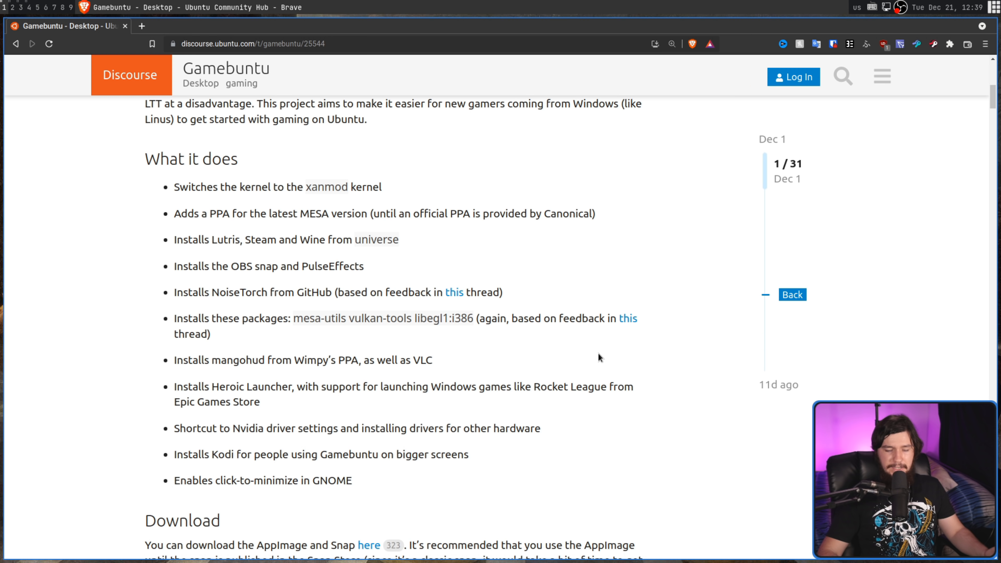
{"action": "mouse_move", "coordinate": [613, 363]}
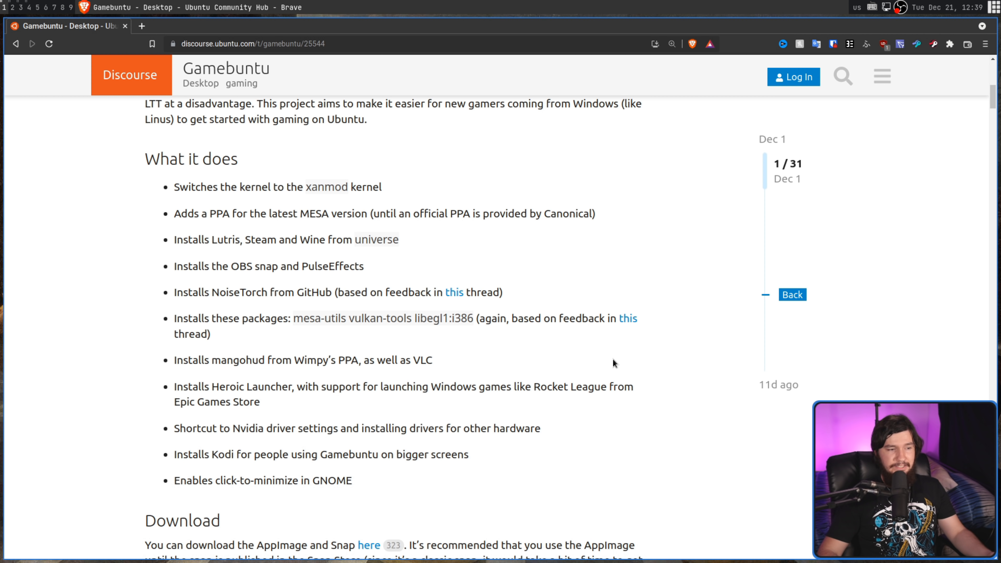
{"action": "mouse_move", "coordinate": [663, 429]}
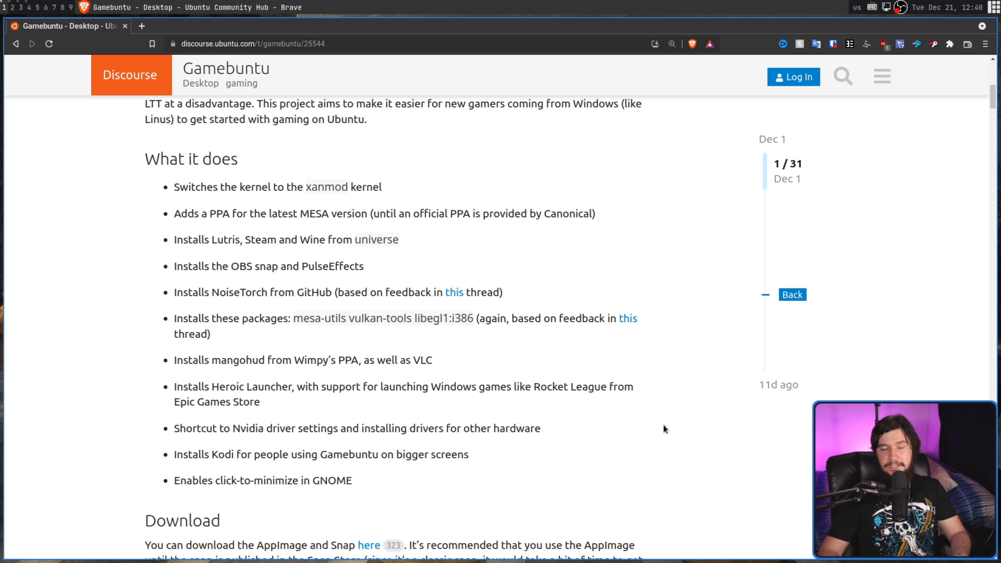
{"action": "mouse_move", "coordinate": [689, 389]}
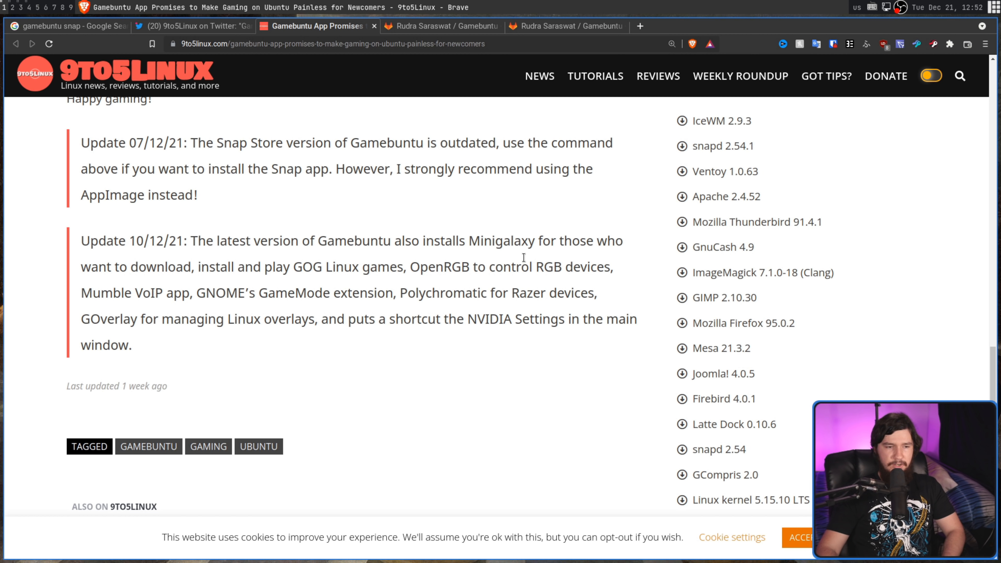
{"action": "mouse_move", "coordinate": [553, 282]}
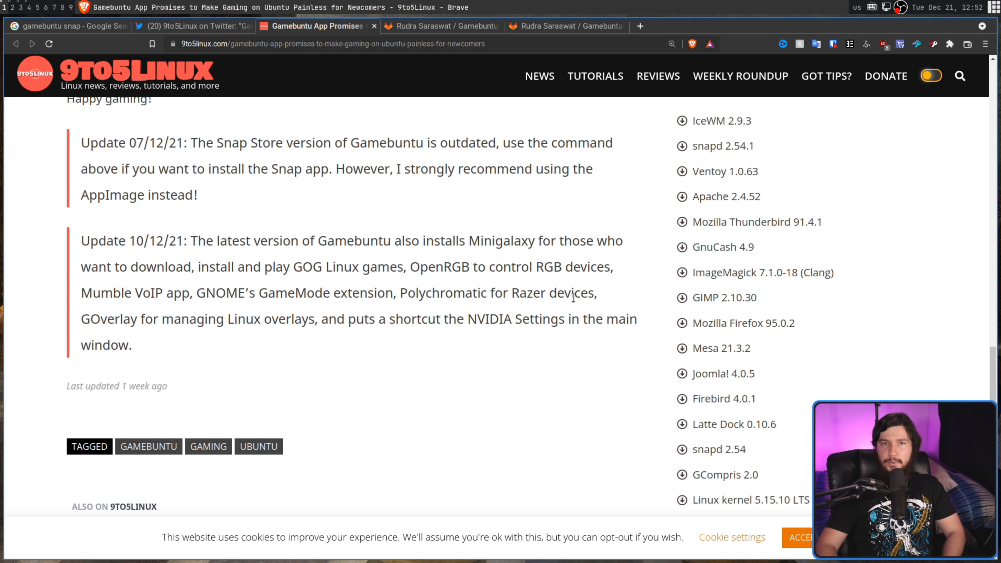
{"action": "left_click", "coordinate": [440, 26]}
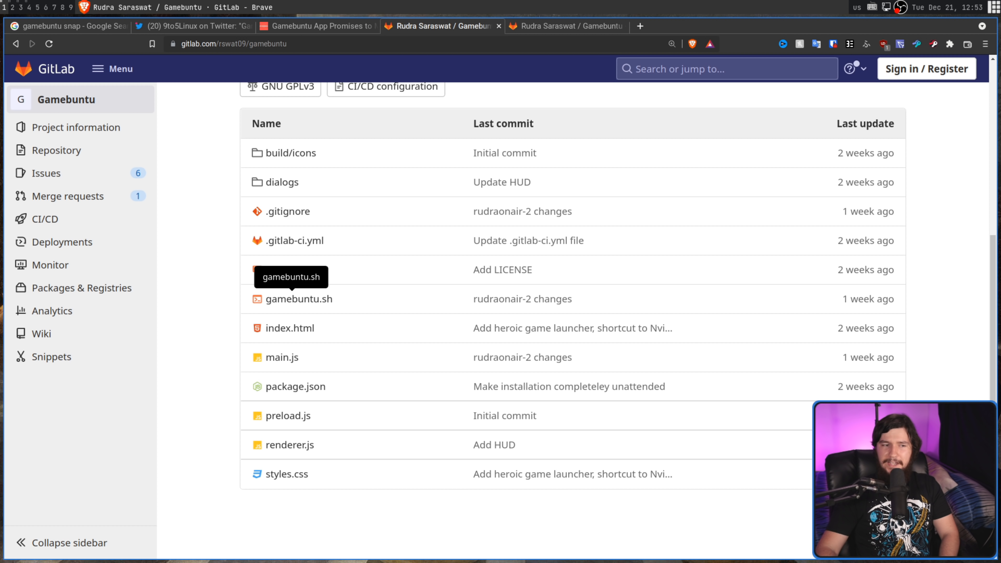
Load gamebuntu.sh from GitLab in a new tab and review its install commands
{"action": "right_click", "coordinate": [306, 298]}
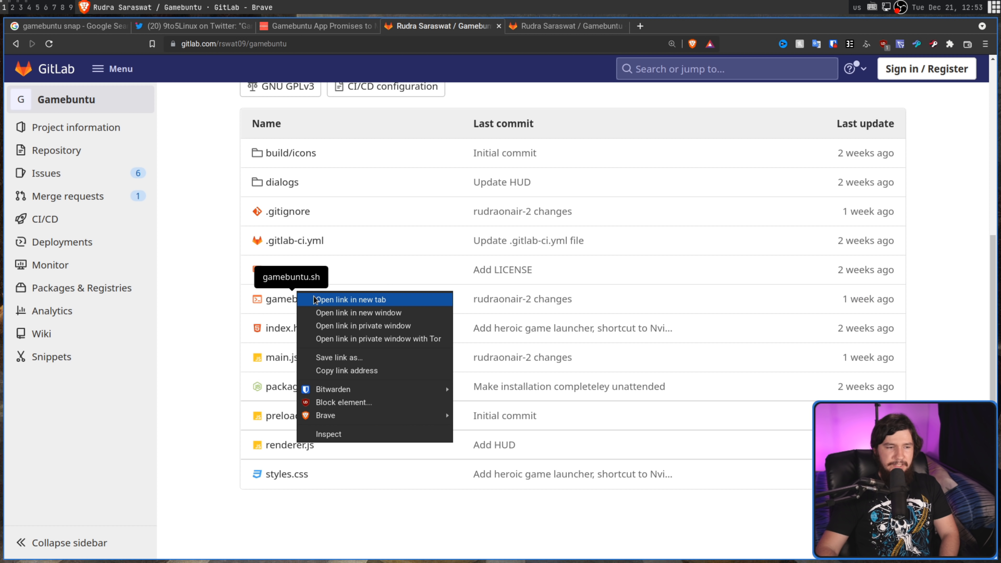
{"action": "left_click", "coordinate": [349, 300]}
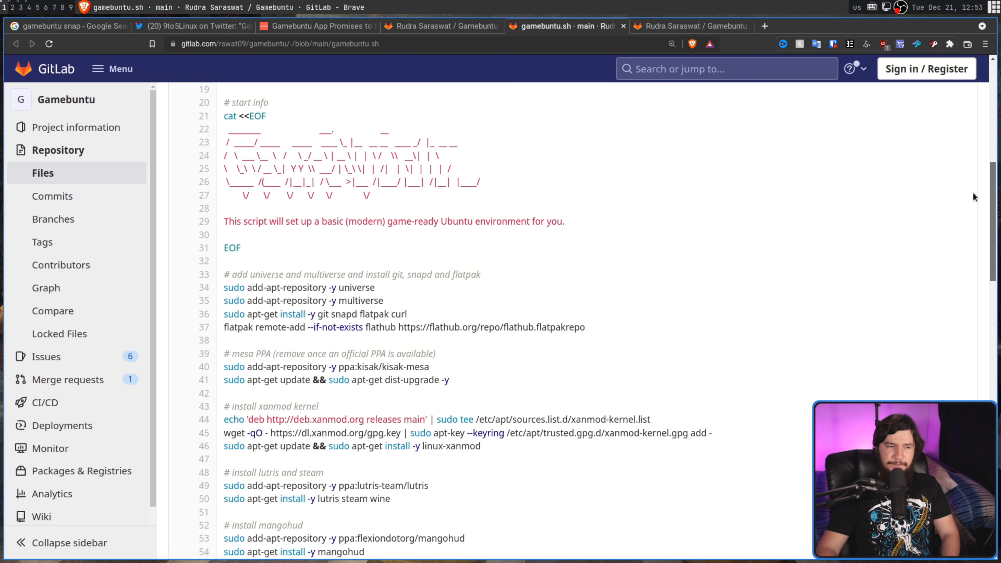
{"action": "scroll", "scroll_direction": "down", "scroll_amount": 3}
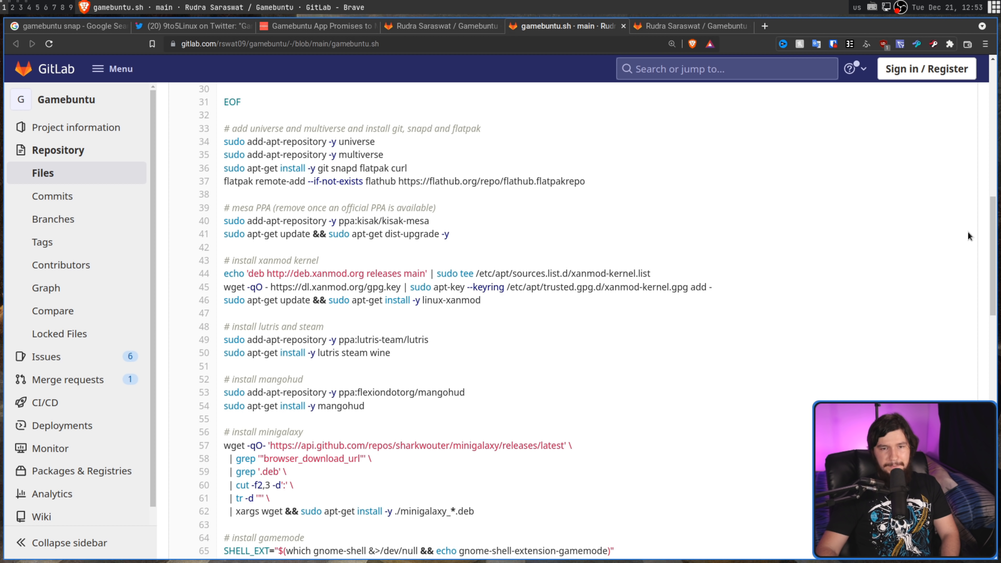
{"action": "mouse_move", "coordinate": [961, 247]}
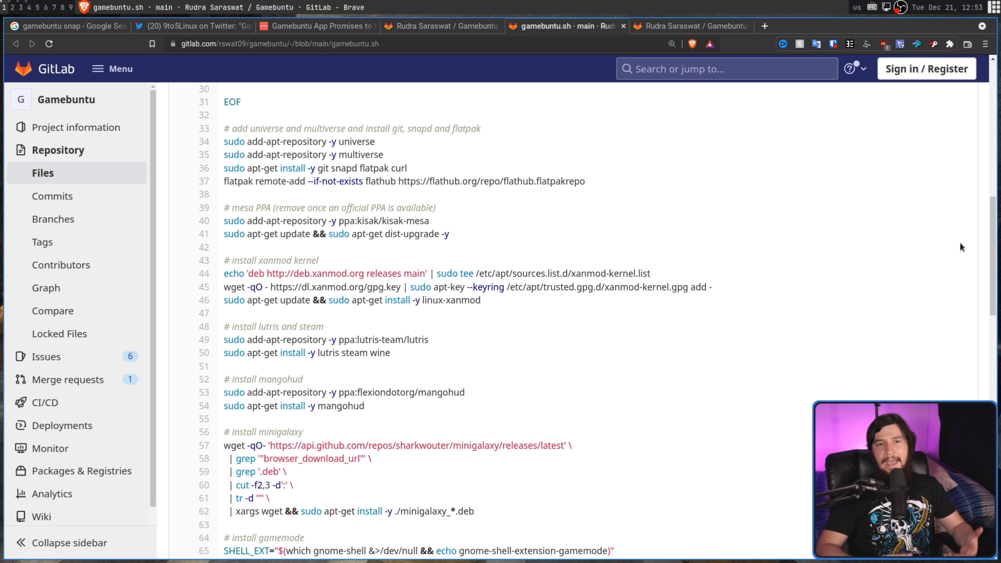
{"action": "left_click", "coordinate": [68, 25]}
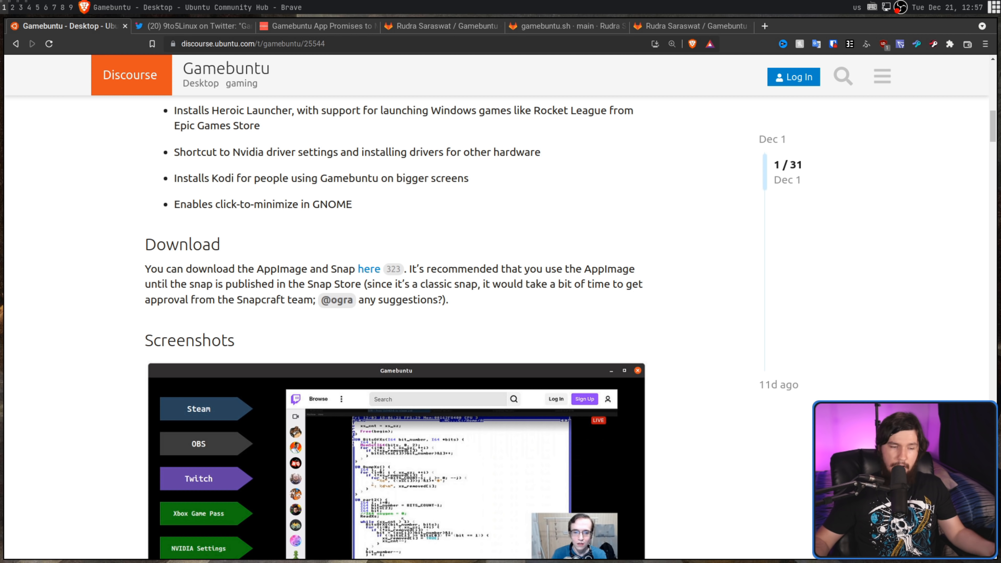
{"action": "mouse_move", "coordinate": [552, 221]}
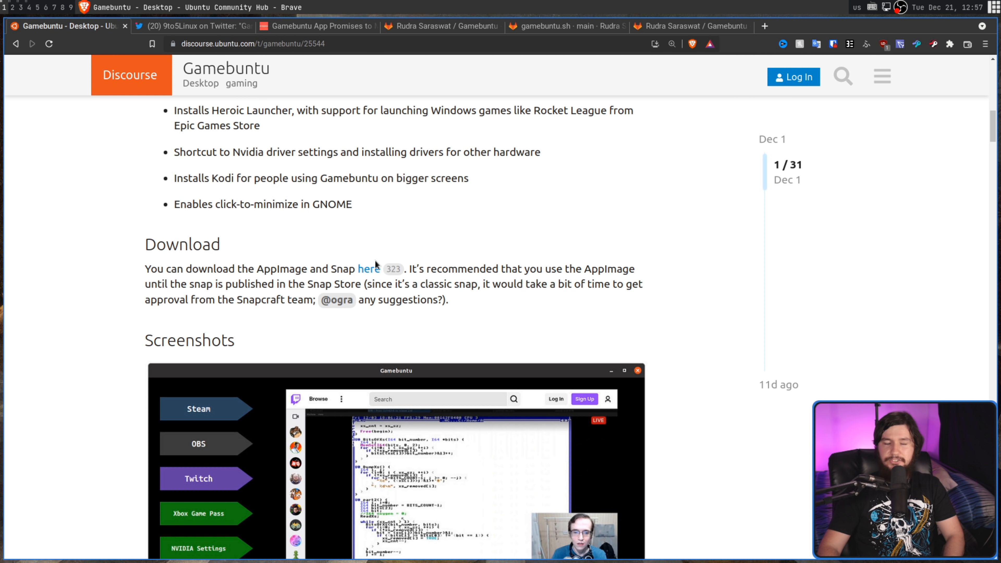
{"action": "mouse_move", "coordinate": [408, 248]}
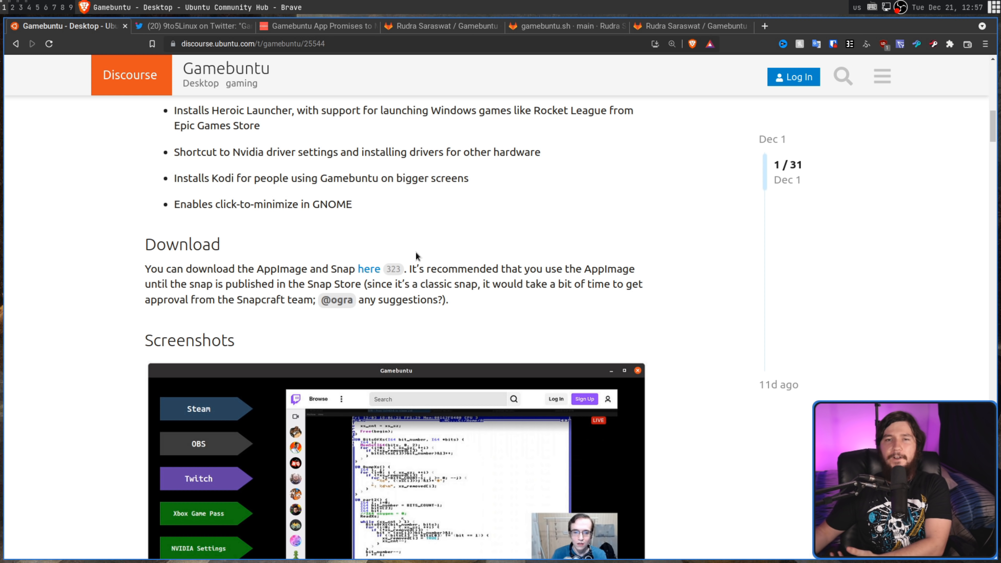
Switch to the 9to5Linux article's AppImage and Snap download instructions
{"action": "left_click", "coordinate": [312, 26]}
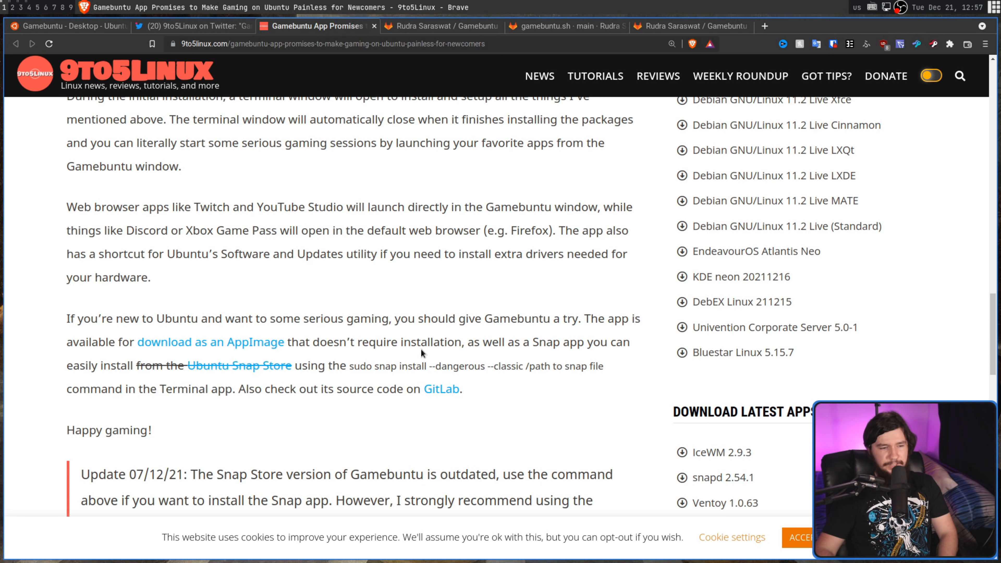
Highlight the article's install instructions, then return to the gamebuntu.sh script on GitLab
{"action": "left_click_drag", "start_coordinate": [350, 366], "coordinate": [551, 366]}
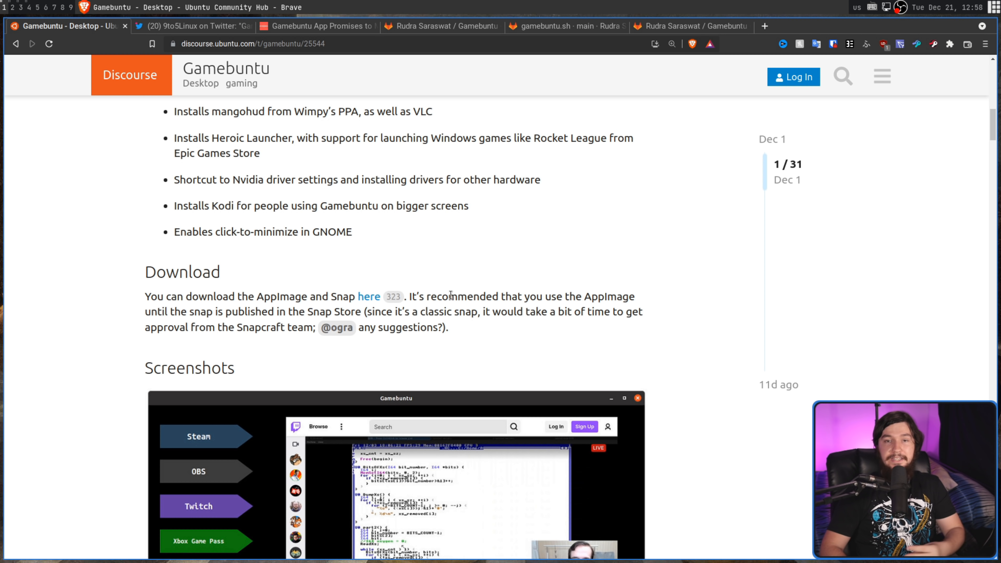
{"action": "left_click", "coordinate": [565, 26]}
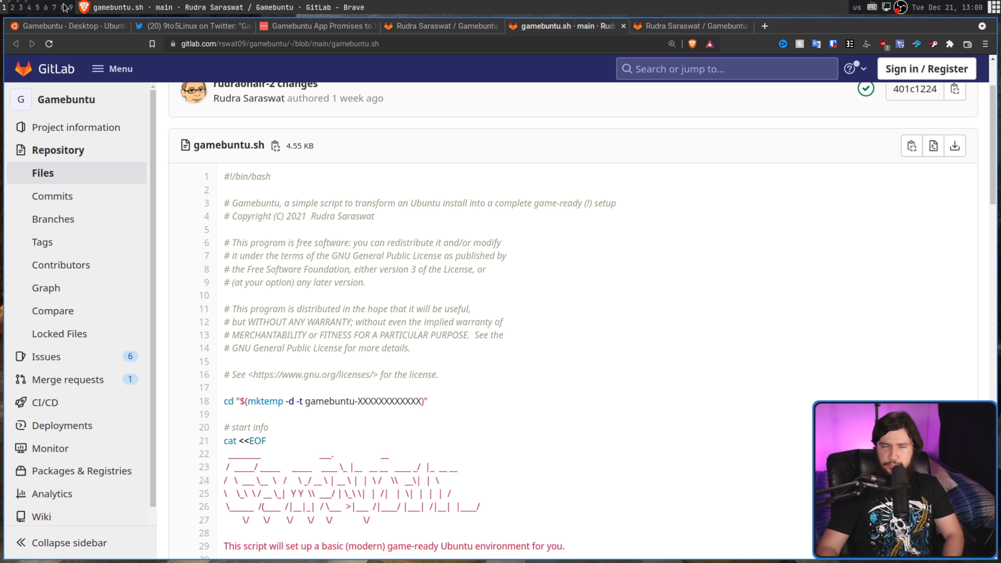
{"action": "mouse_move", "coordinate": [992, 117]}
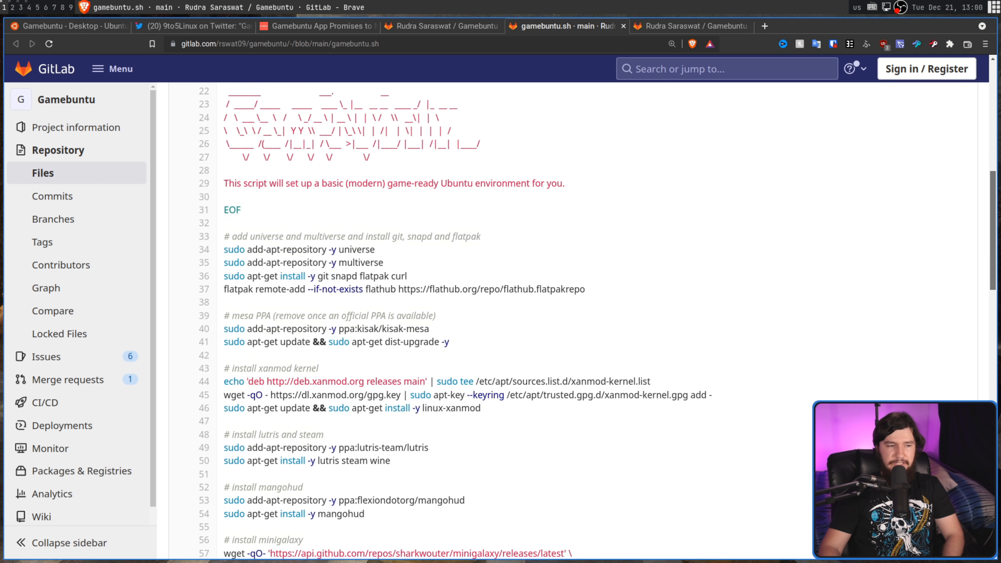
{"action": "scroll", "scroll_direction": "down", "scroll_amount": 3}
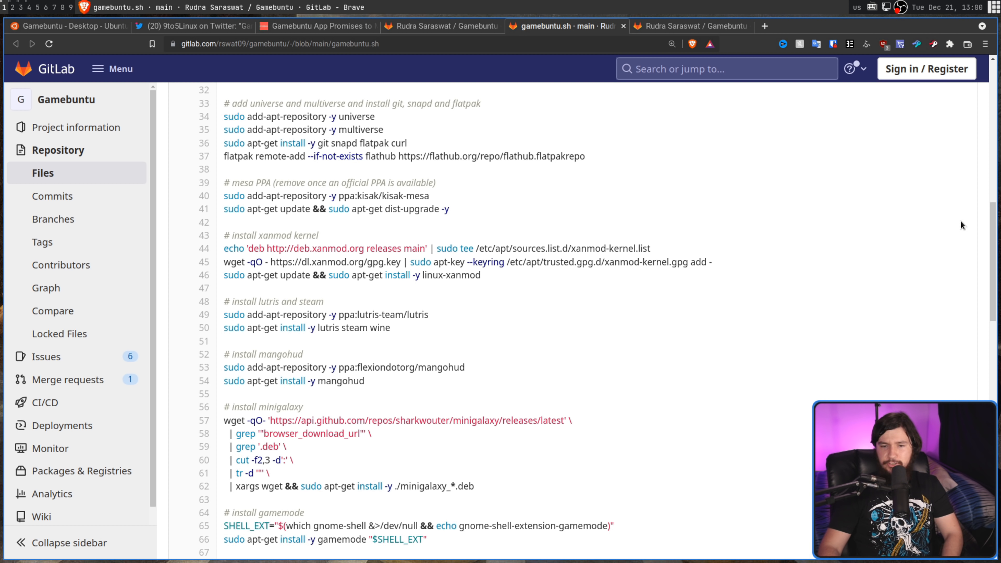
{"action": "scroll", "scroll_direction": "down", "scroll_amount": 3}
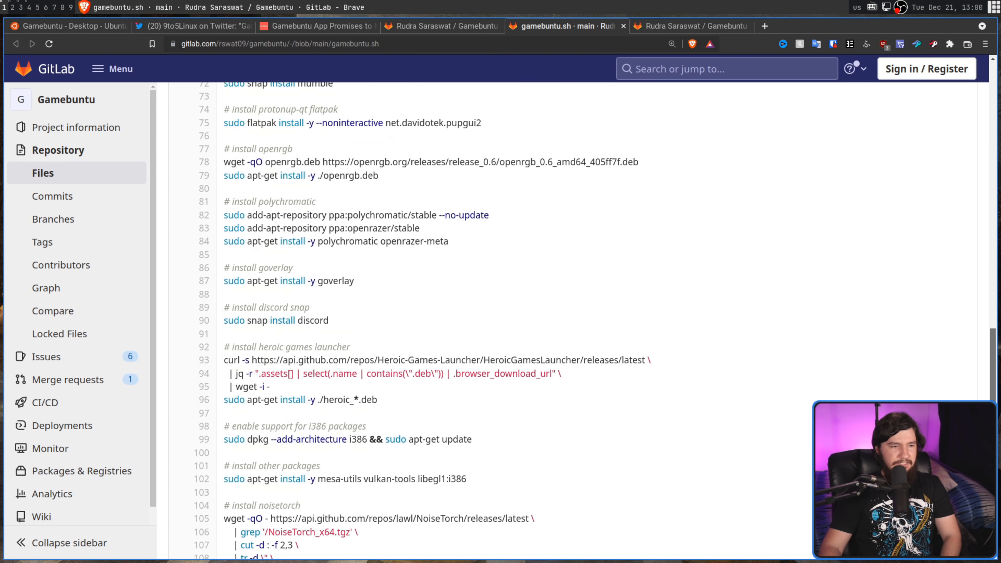
{"action": "scroll", "scroll_direction": "down", "scroll_amount": 3}
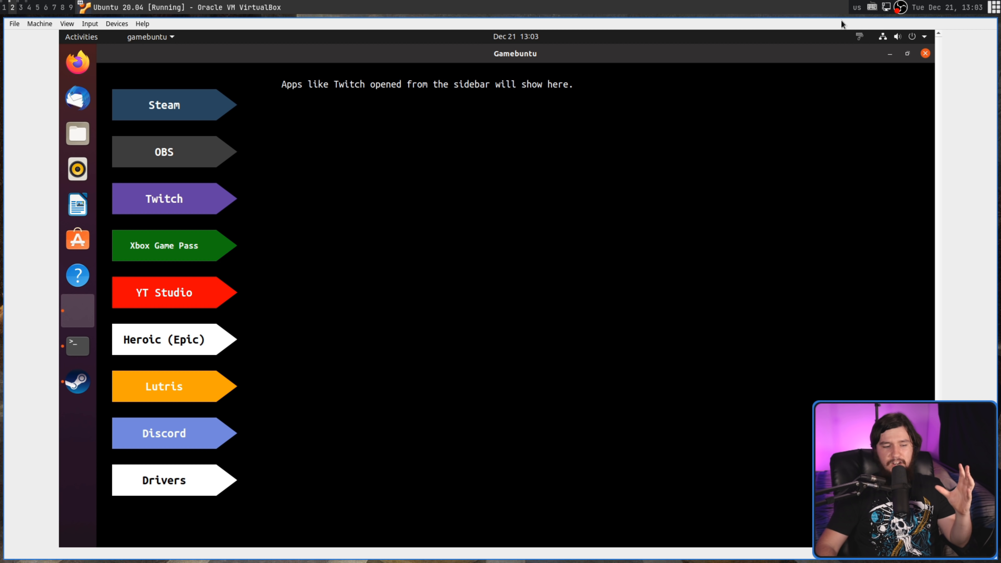
{"action": "mouse_move", "coordinate": [797, 33]}
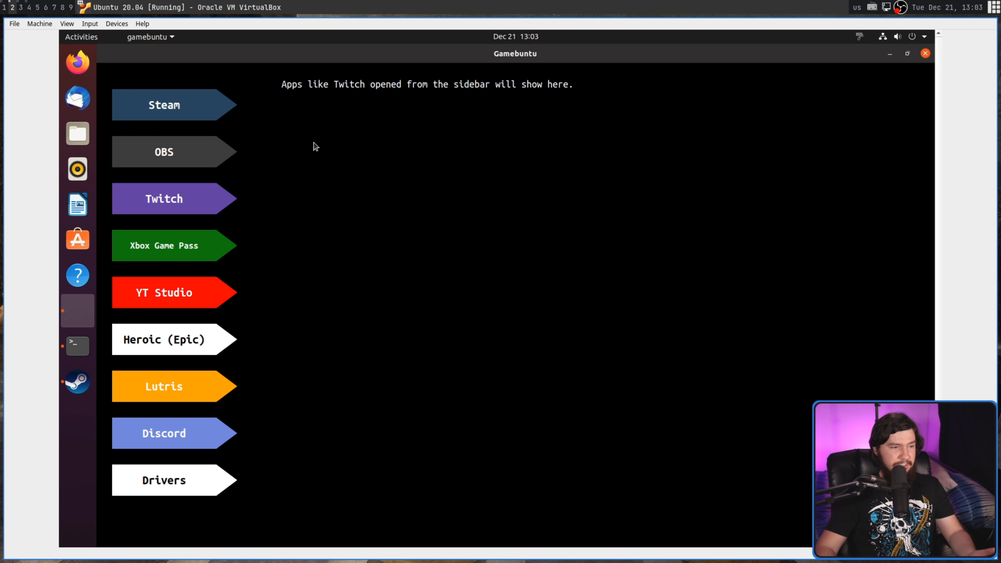
{"action": "mouse_move", "coordinate": [522, 24]}
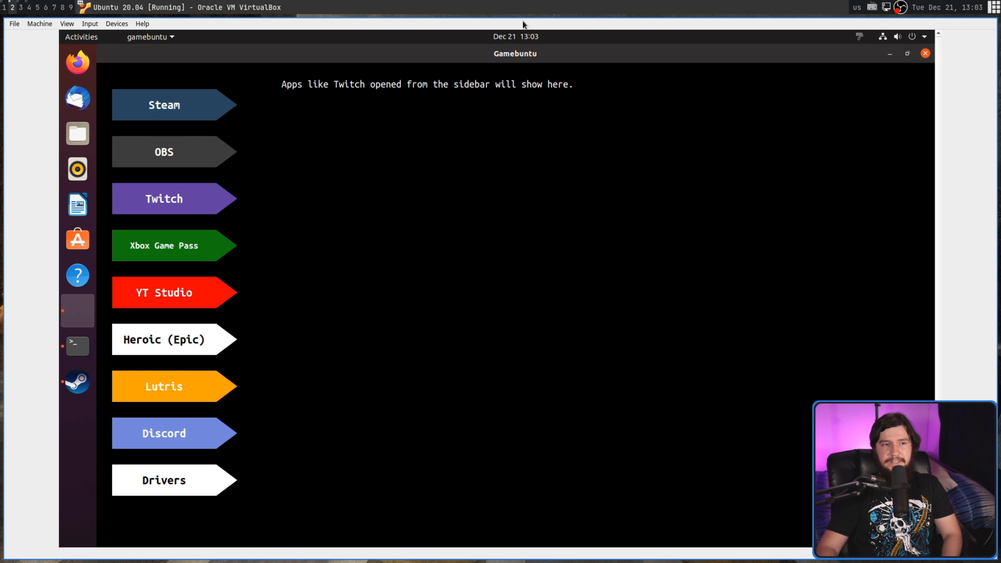
{"action": "mouse_move", "coordinate": [392, 125]}
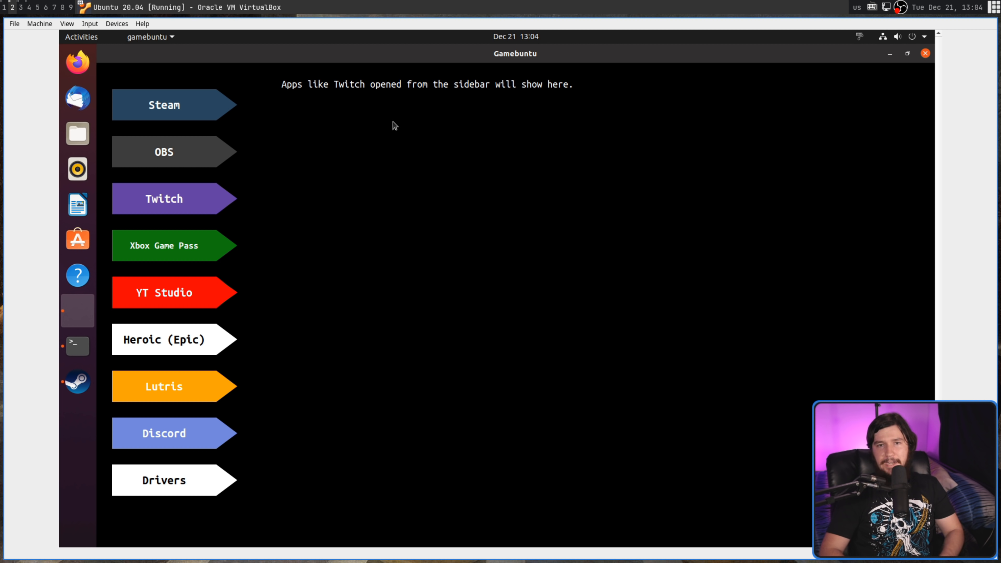
{"action": "mouse_move", "coordinate": [121, 88]}
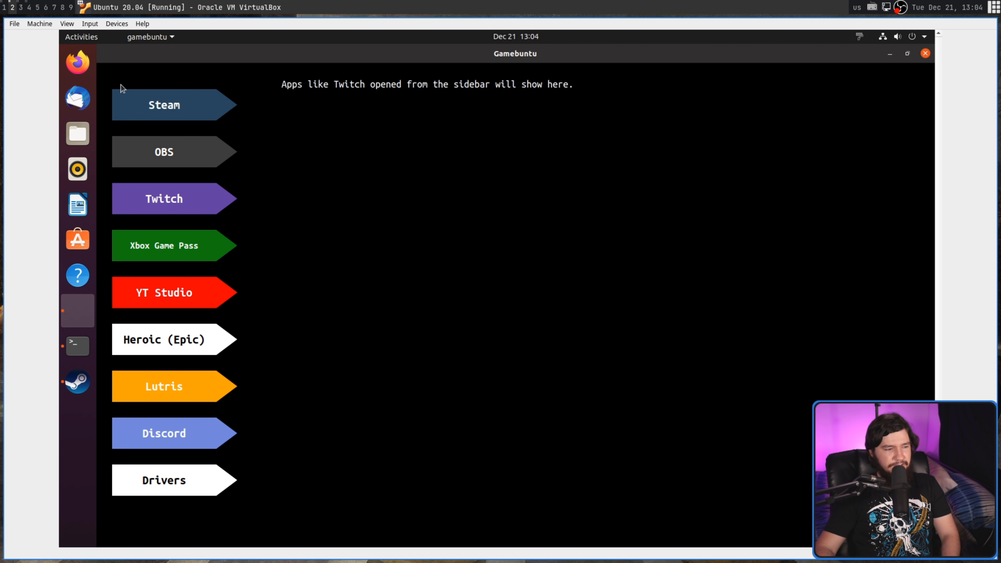
{"action": "mouse_move", "coordinate": [227, 105]}
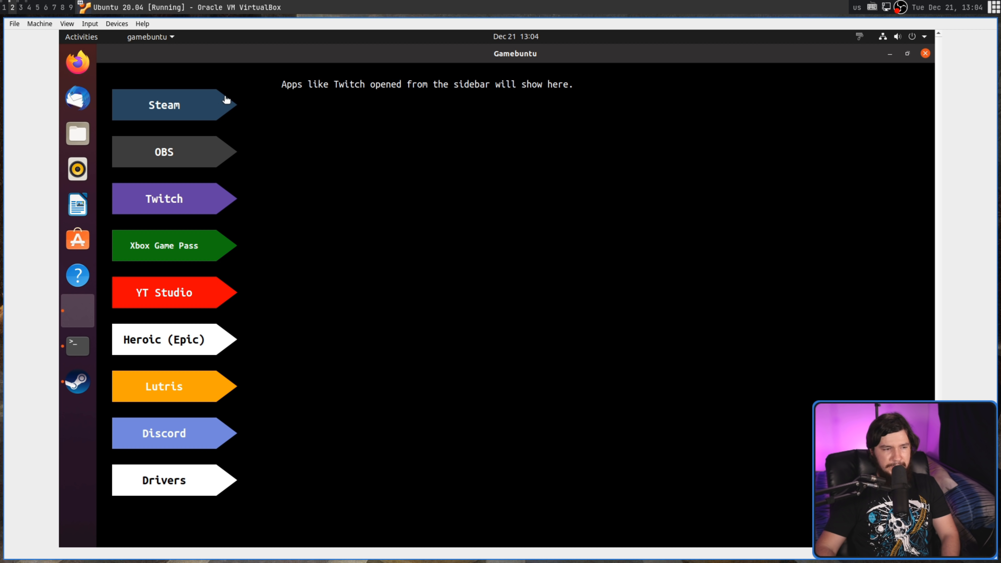
{"action": "mouse_move", "coordinate": [224, 103]}
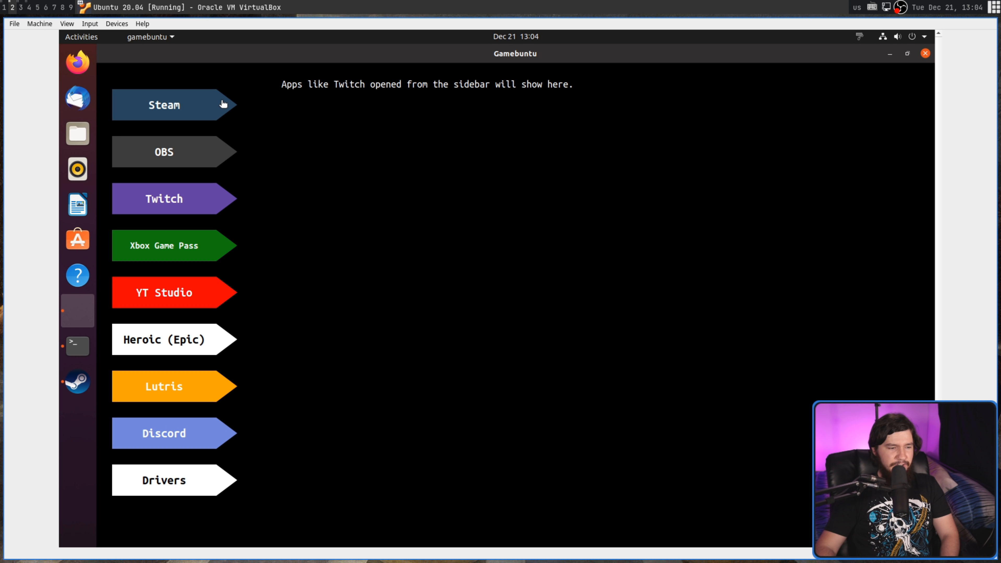
{"action": "mouse_move", "coordinate": [215, 80]}
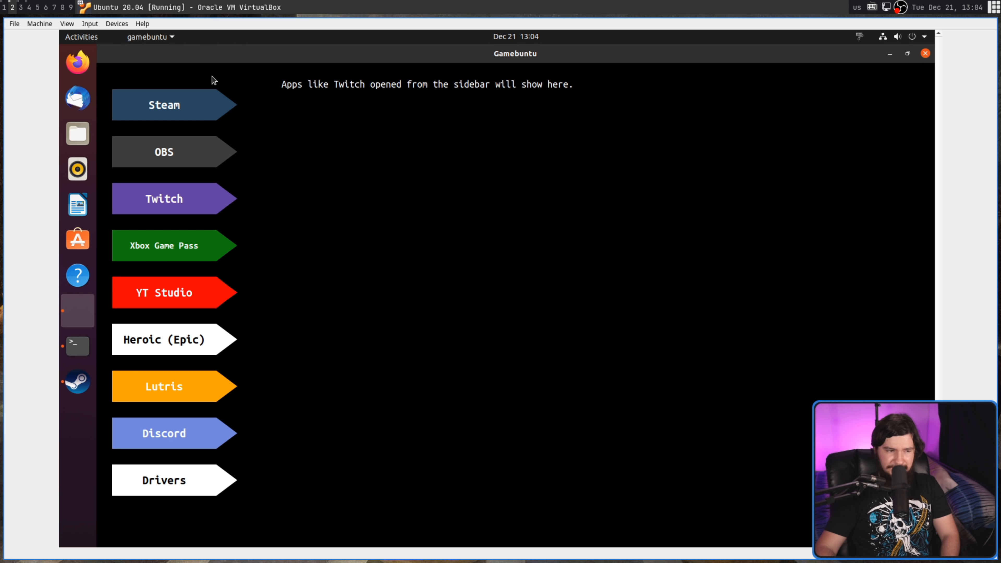
{"action": "mouse_move", "coordinate": [349, 338]}
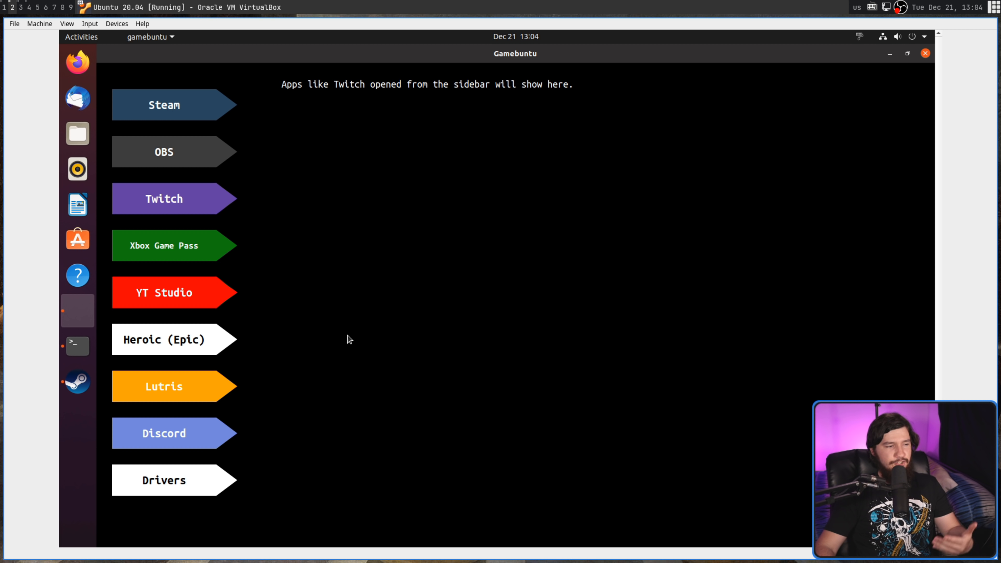
{"action": "mouse_move", "coordinate": [226, 360]}
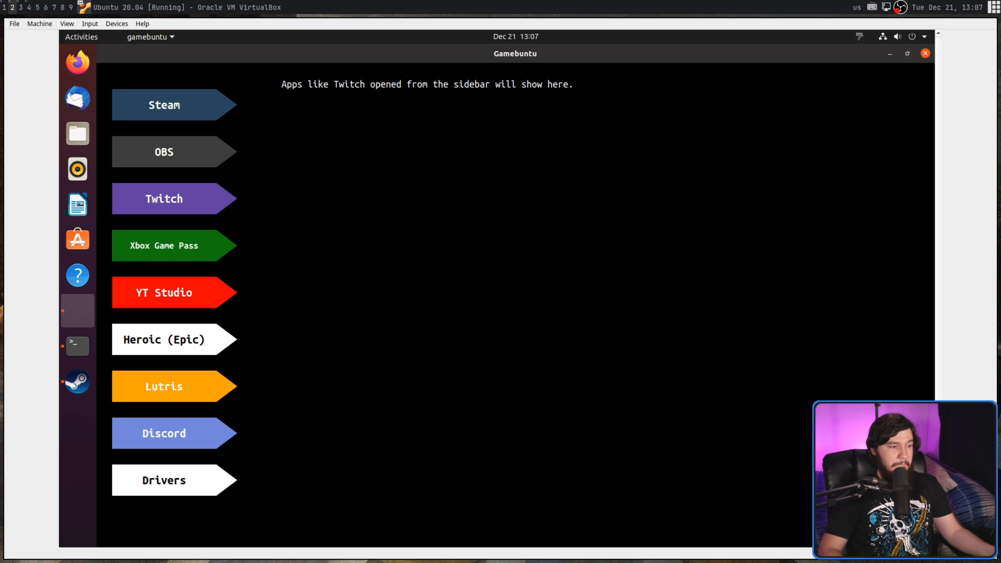
{"action": "mouse_move", "coordinate": [77, 346]}
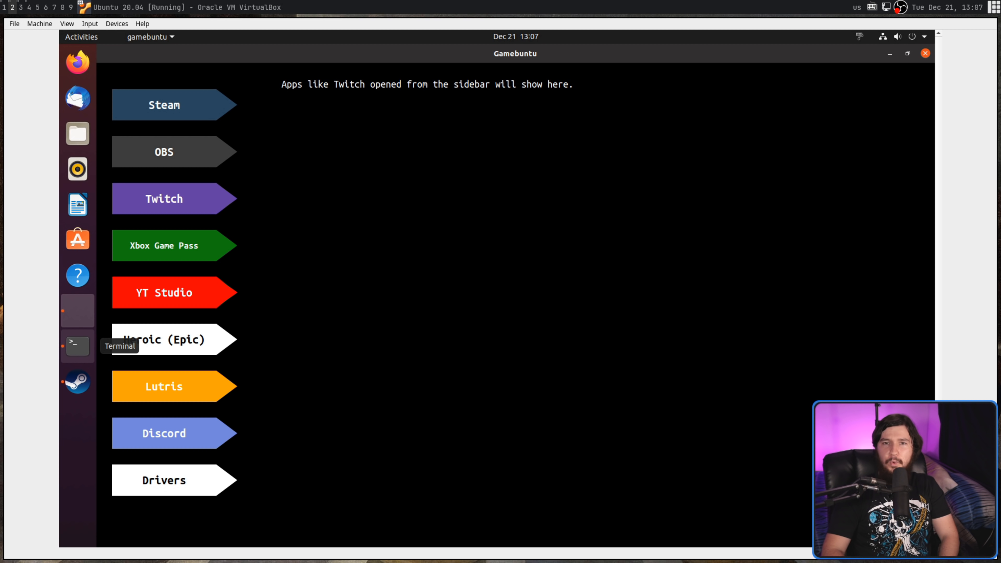